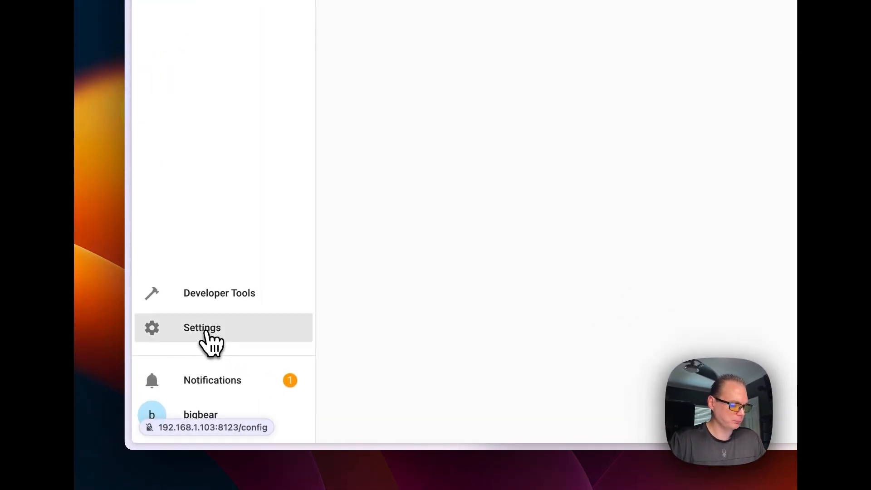
Search the Add-on Store for 'file' to locate the official File editor add-on.
{"action": "left_click", "coordinate": [202, 327]}
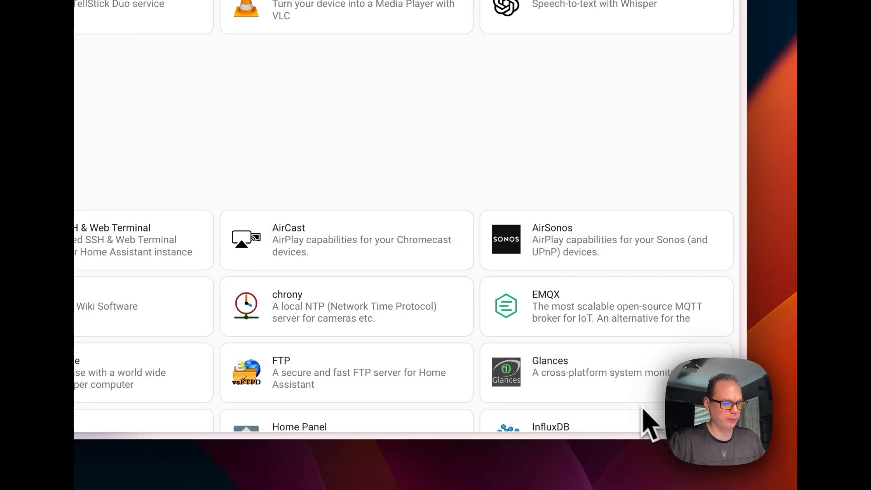
{"action": "scroll", "scroll_direction": "up", "scroll_amount": 3}
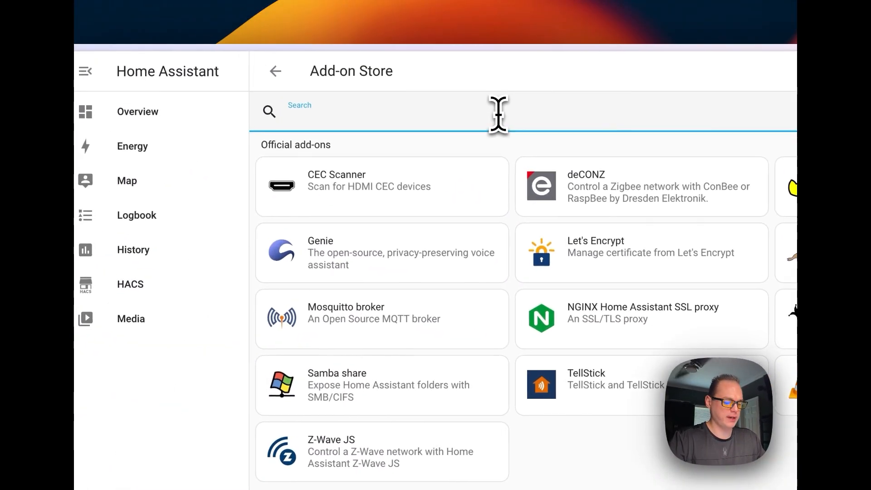
{"action": "type", "text": "file"}
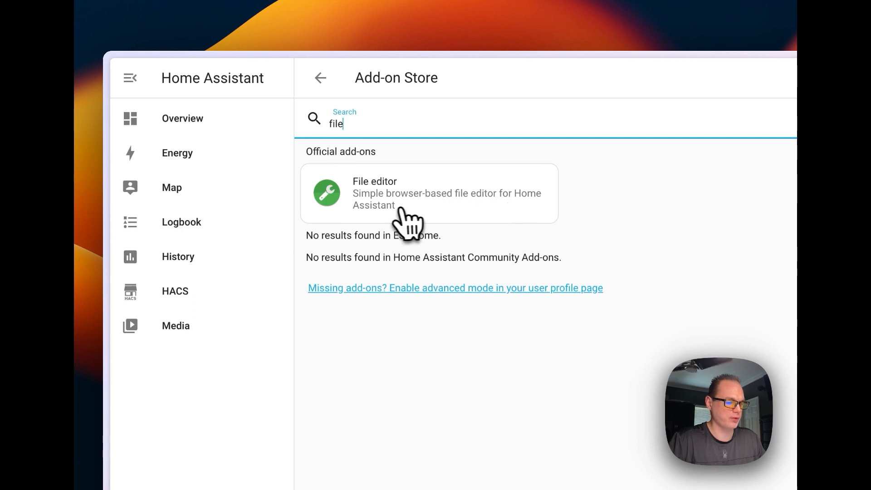
Review the File editor add-on's documentation and install it with sidebar, boot and watchdog enabled.
{"action": "left_click", "coordinate": [427, 193]}
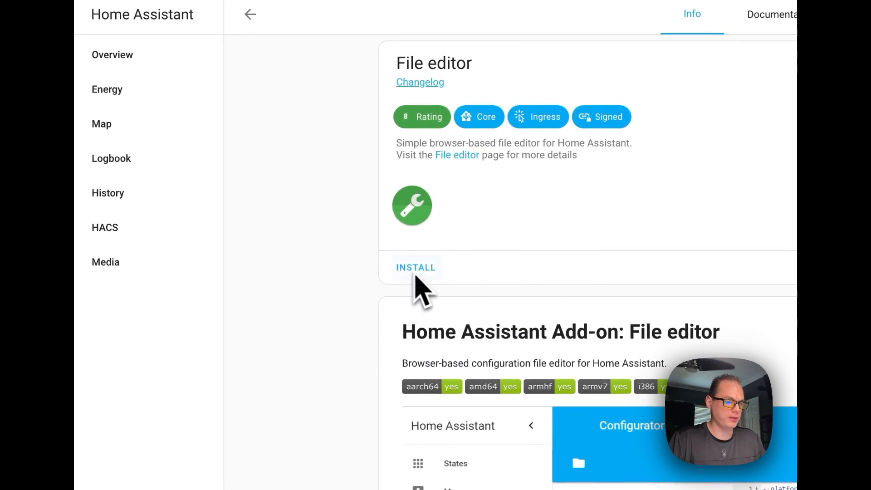
{"action": "left_click", "coordinate": [503, 72]}
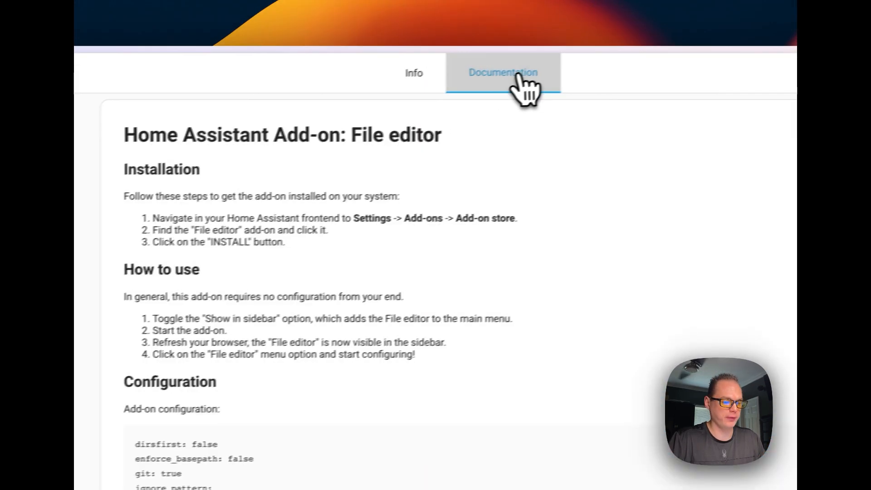
{"action": "scroll", "scroll_direction": "down", "scroll_amount": 3}
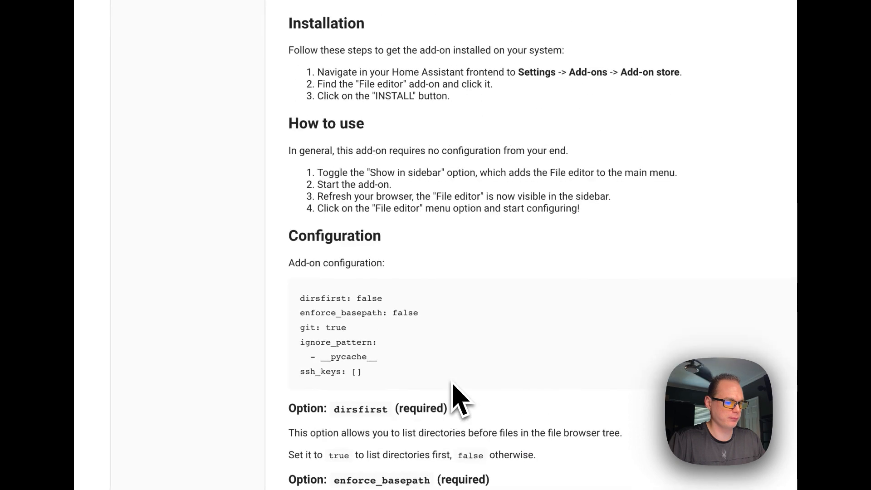
{"action": "scroll", "scroll_direction": "up", "scroll_amount": 3}
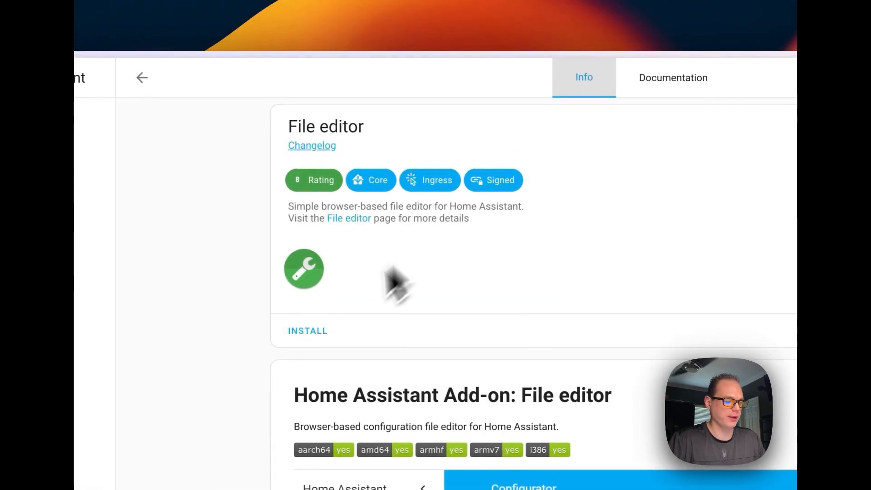
{"action": "left_click", "coordinate": [308, 330]}
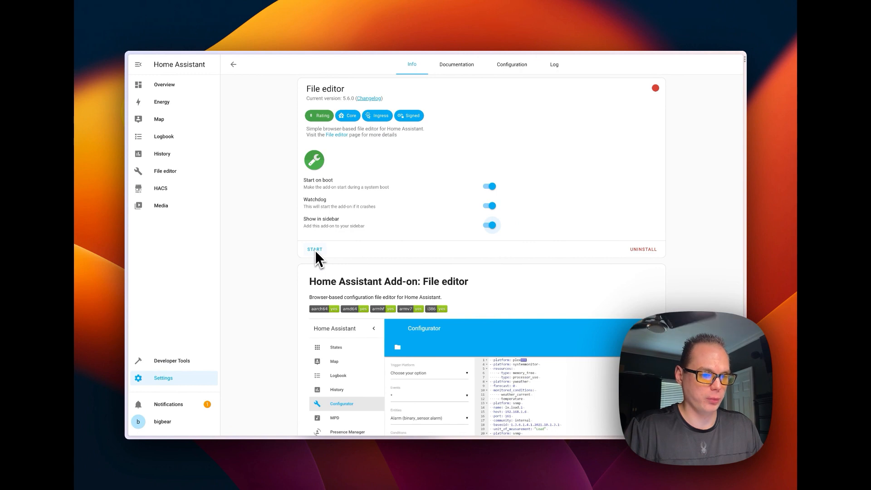
Check the add-on's Configuration and Documentation, then start the File editor from Info.
{"action": "left_click", "coordinate": [511, 64]}
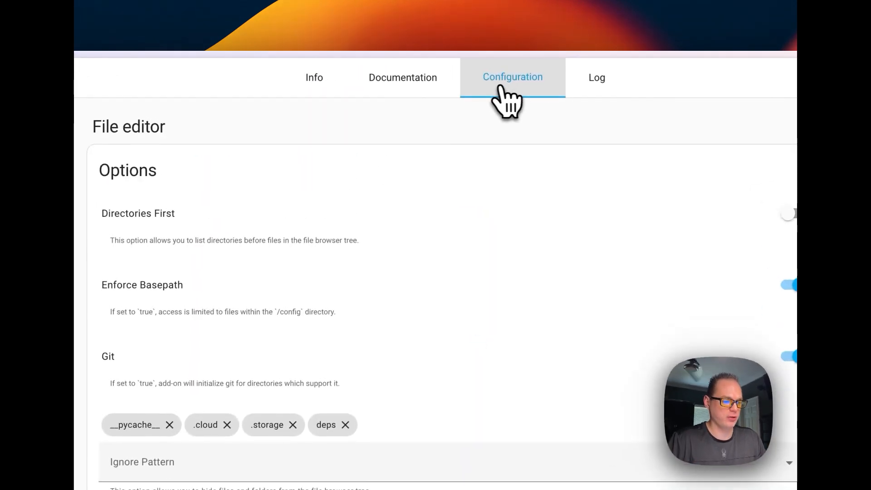
{"action": "left_click", "coordinate": [402, 77]}
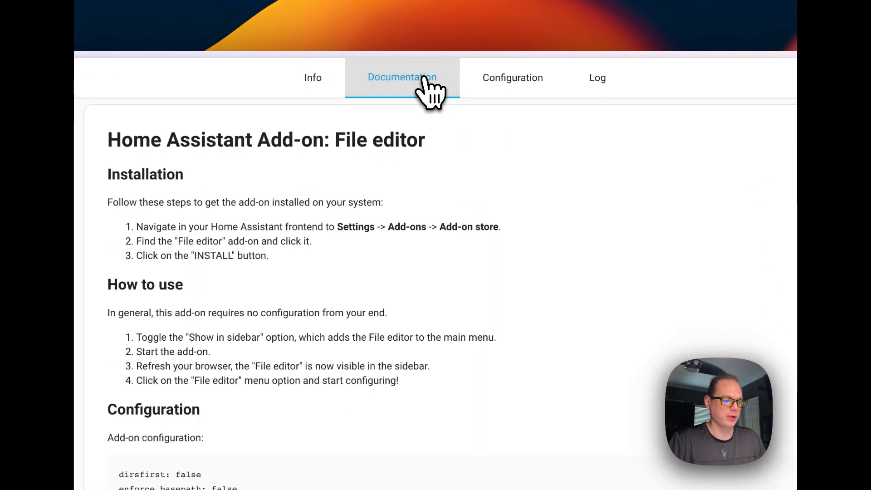
{"action": "left_click", "coordinate": [597, 77]}
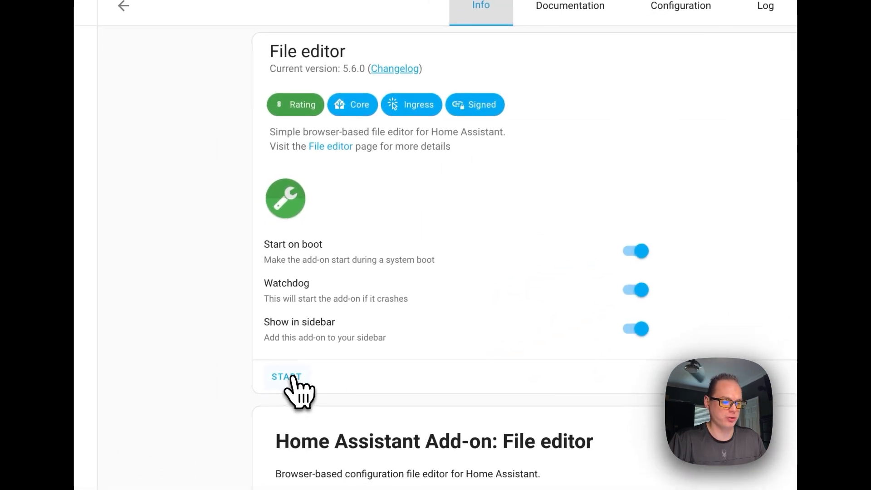
{"action": "left_click", "coordinate": [285, 376]}
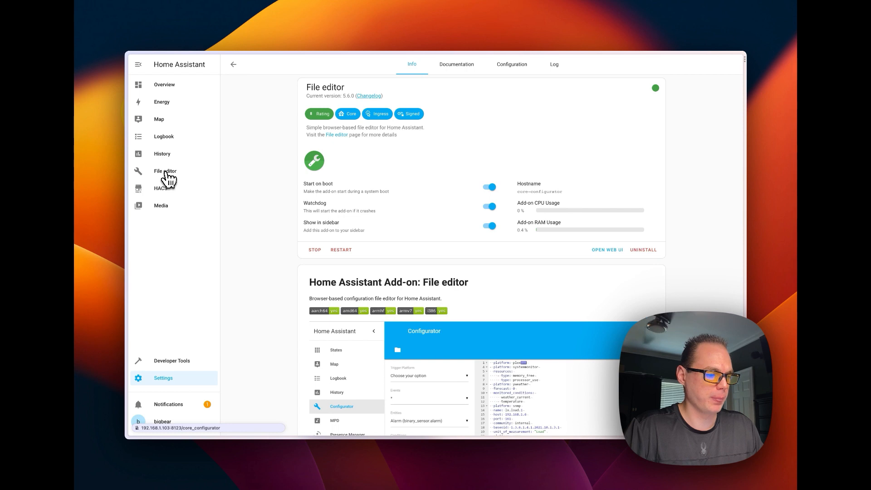
Browse the config folder in File editor and load configuration.yaml for editing.
{"action": "left_click", "coordinate": [166, 172]}
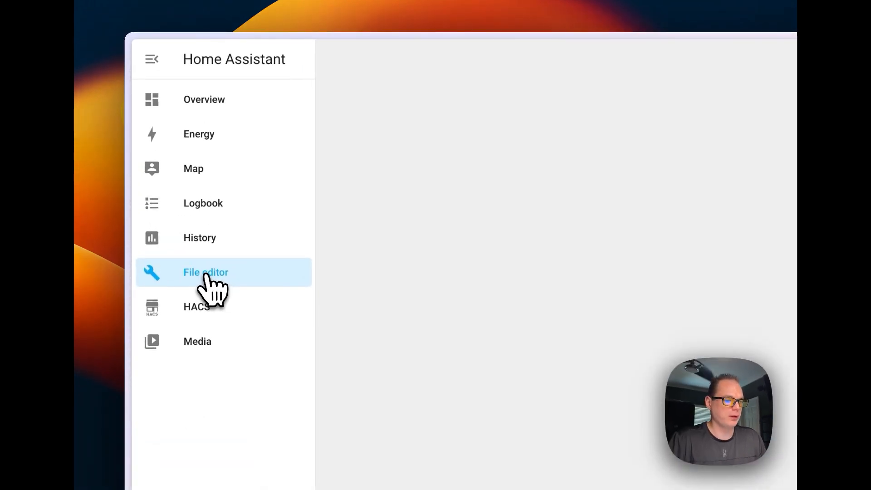
{"action": "left_click", "coordinate": [206, 272]}
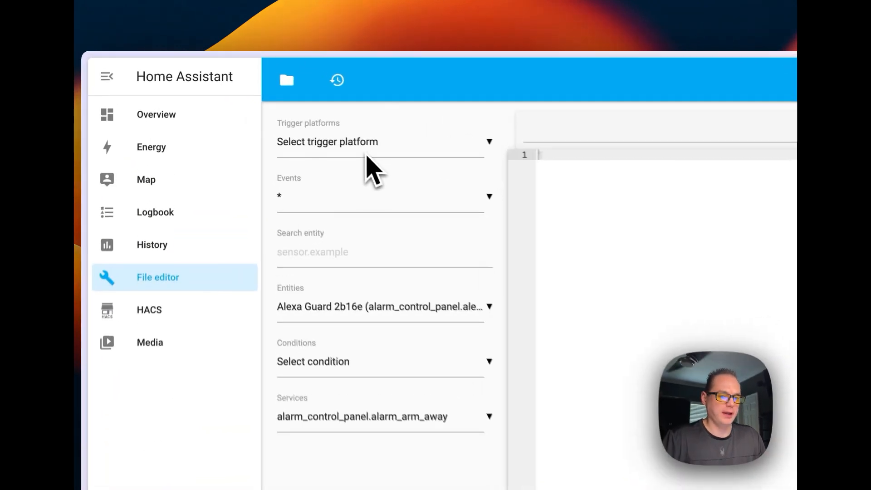
{"action": "left_click", "coordinate": [286, 80]}
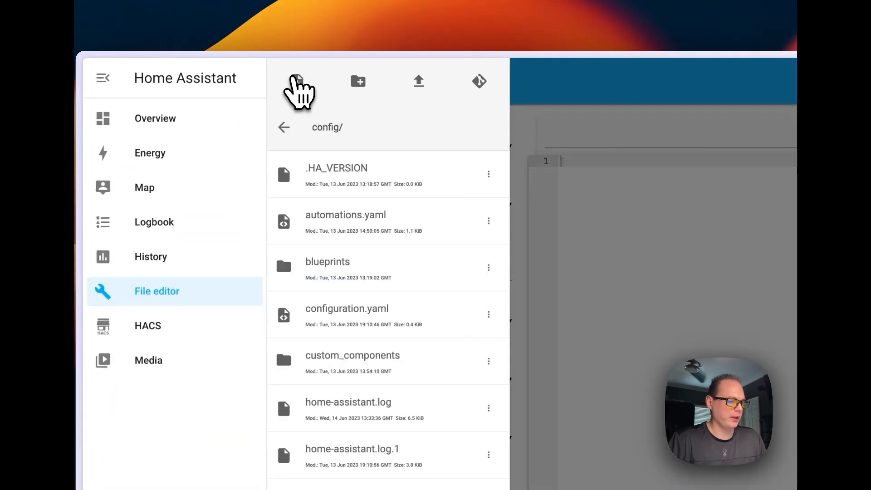
{"action": "mouse_move", "coordinate": [347, 314]}
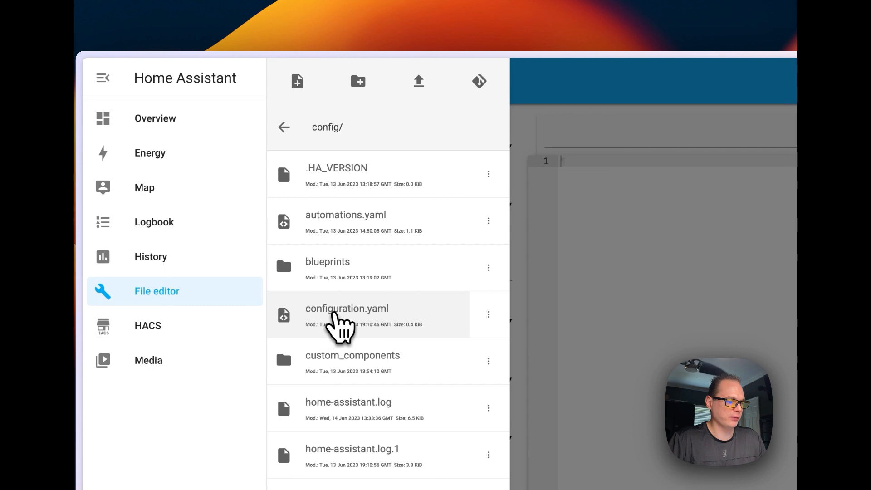
{"action": "left_click", "coordinate": [346, 309]}
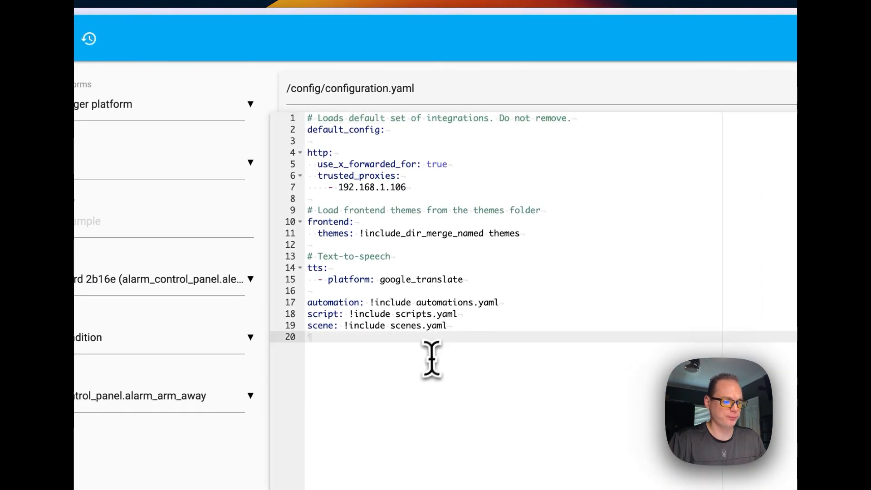
{"action": "mouse_move", "coordinate": [383, 320]}
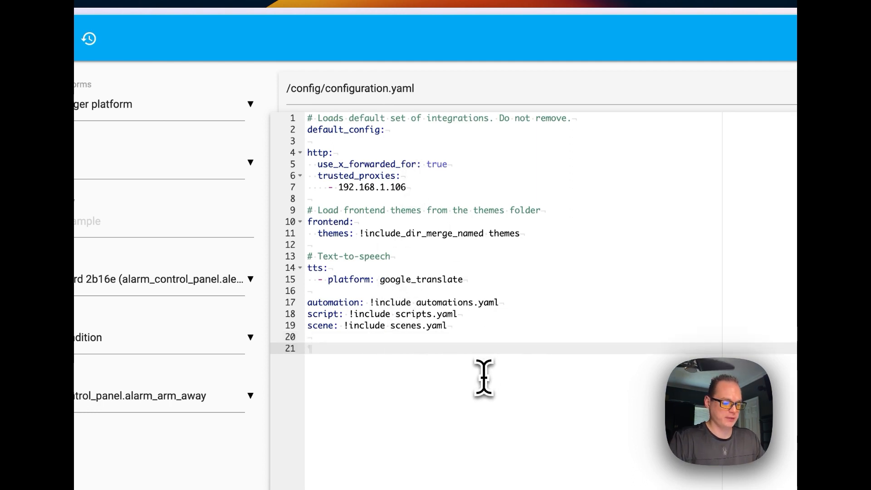
Add a test 'ios: test' entry and review the YAML error it raises.
{"action": "type", "text": "i"}
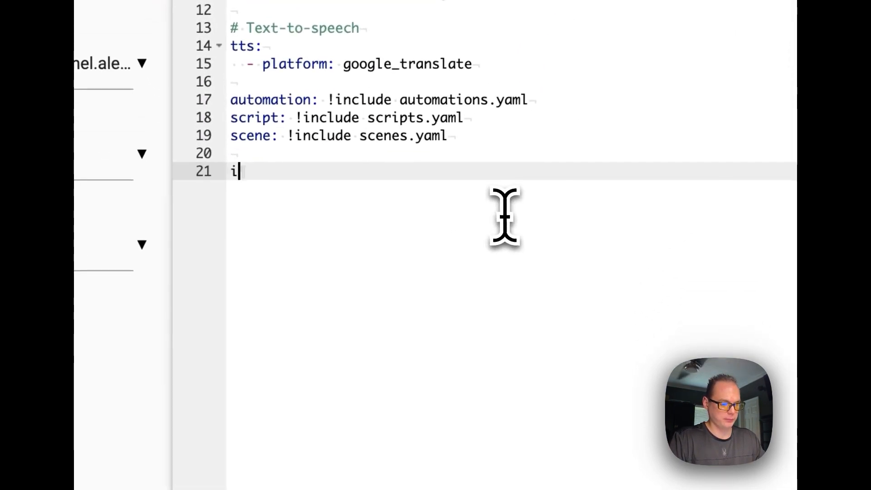
{"action": "type", "text": "os:"}
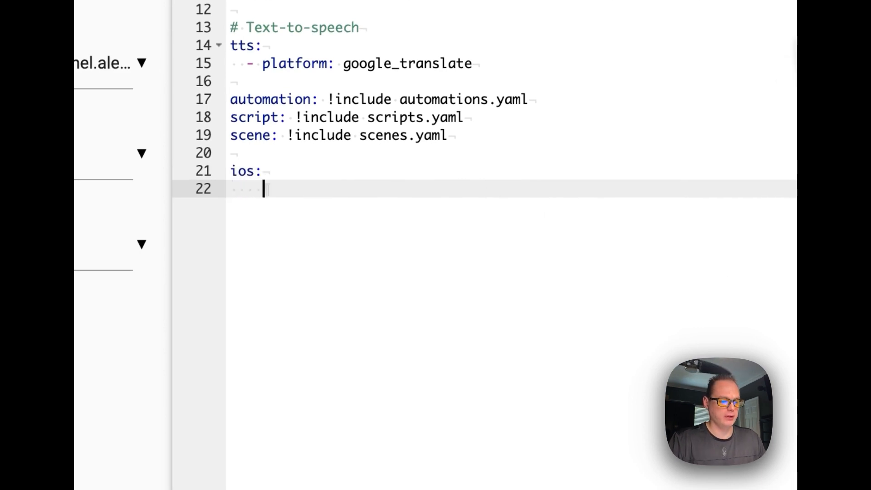
{"action": "type", "text": "test"}
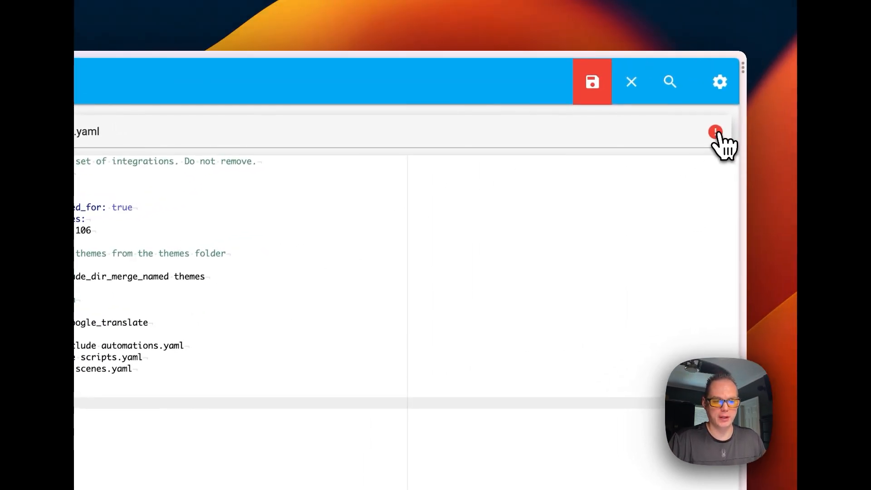
{"action": "left_click", "coordinate": [592, 81]}
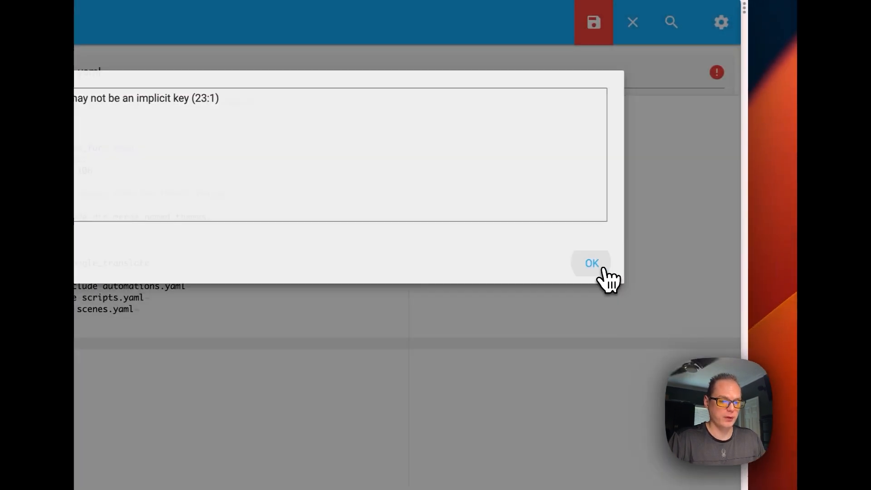
{"action": "left_click", "coordinate": [590, 264]}
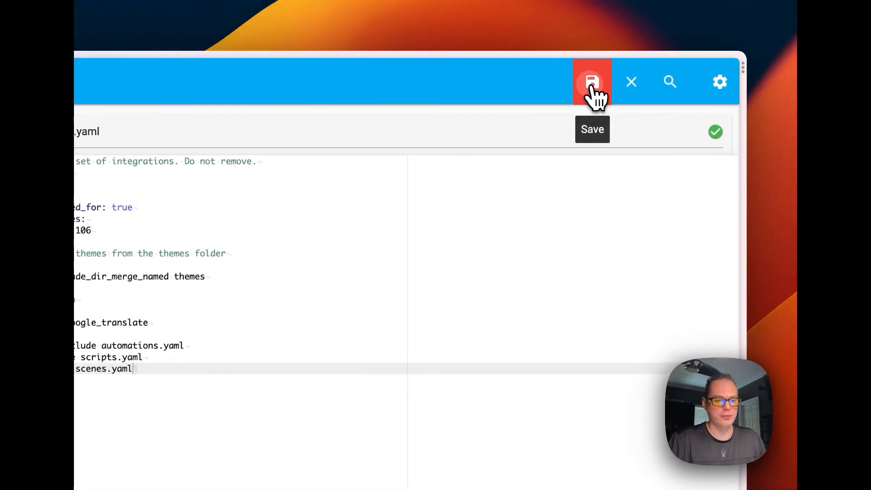
Remove the invalid entry so configuration.yaml validates cleanly, and save it.
{"action": "left_click", "coordinate": [591, 82]}
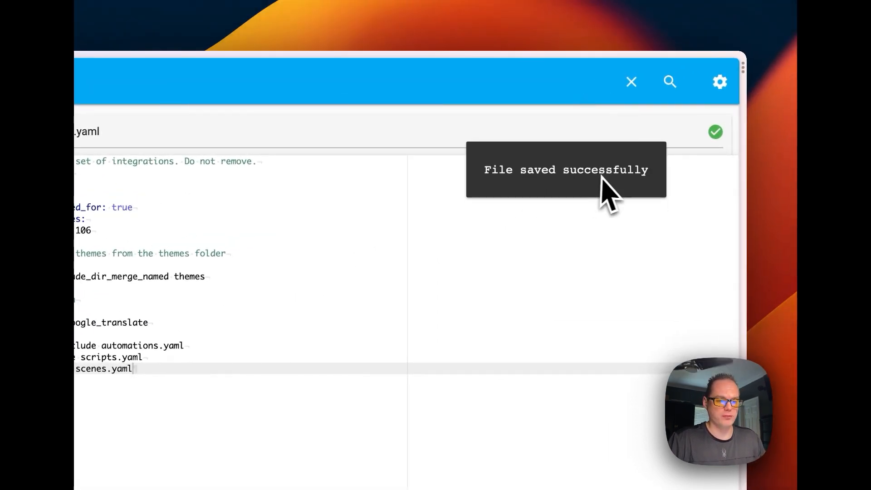
{"action": "left_click", "coordinate": [669, 82]}
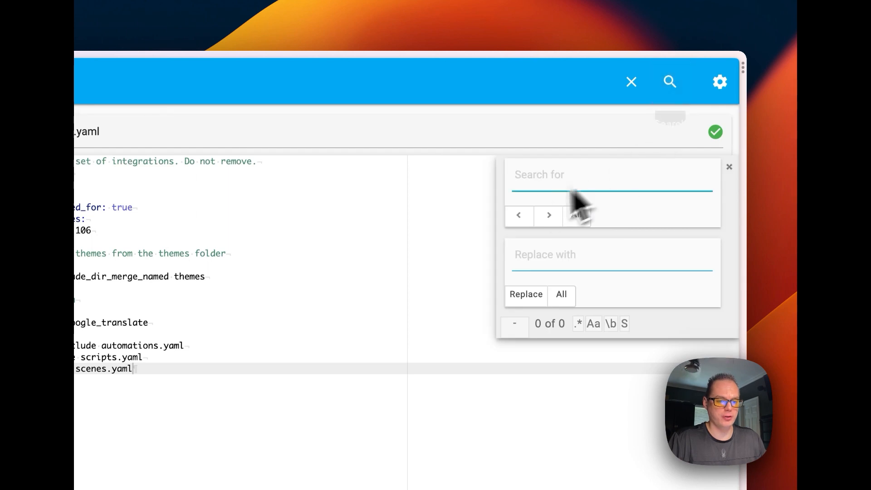
Peek at the editor's gear options twice, then show the config folder's contents in the file browser.
{"action": "left_click", "coordinate": [719, 82]}
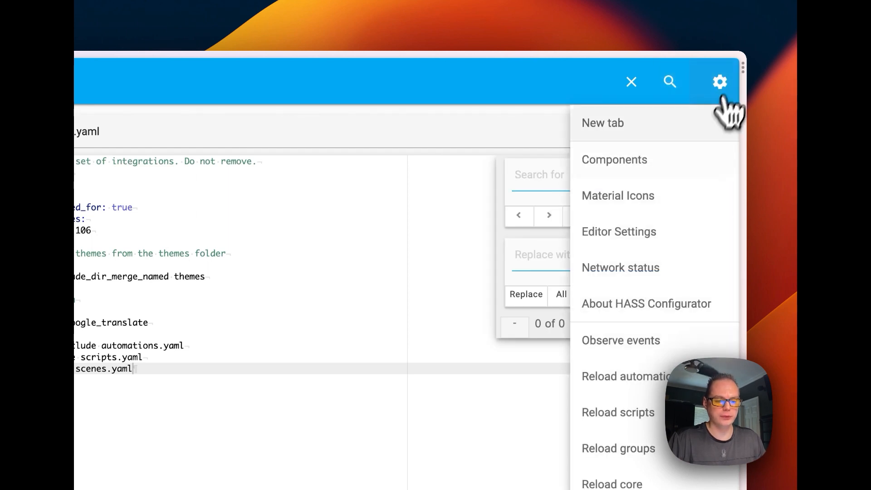
{"action": "scroll", "scroll_direction": "down", "scroll_amount": 3}
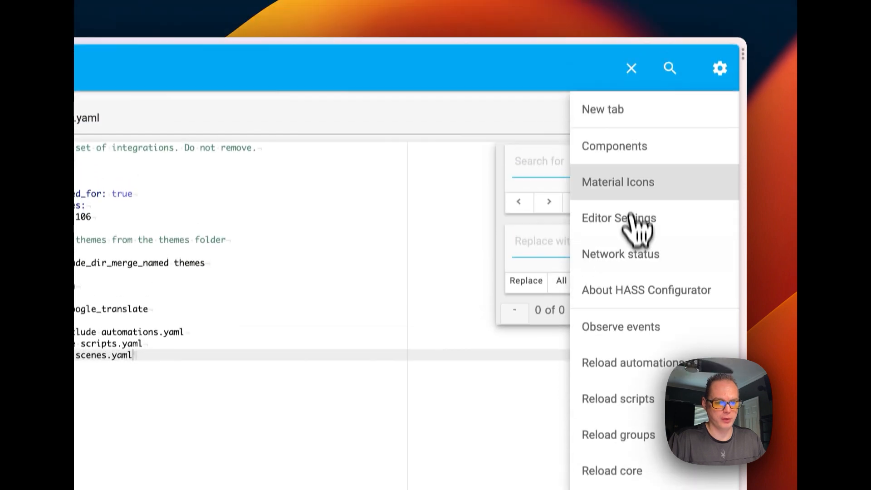
{"action": "left_click", "coordinate": [615, 145]}
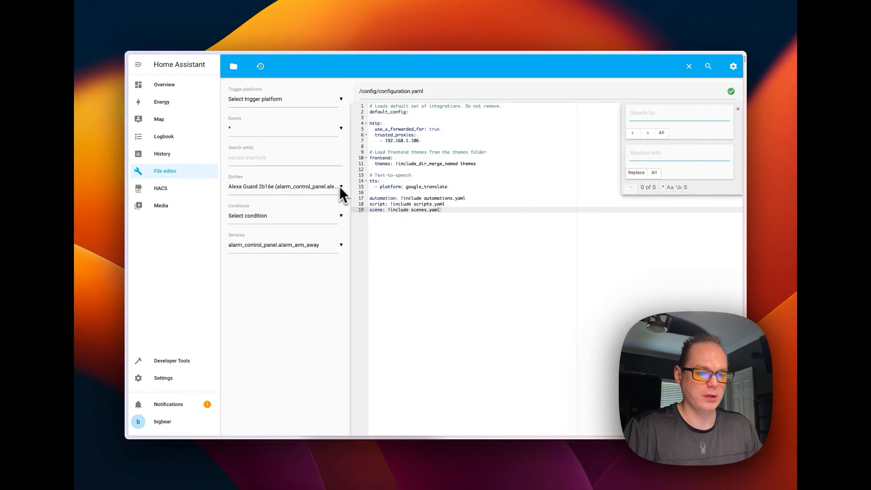
{"action": "left_click", "coordinate": [733, 66]}
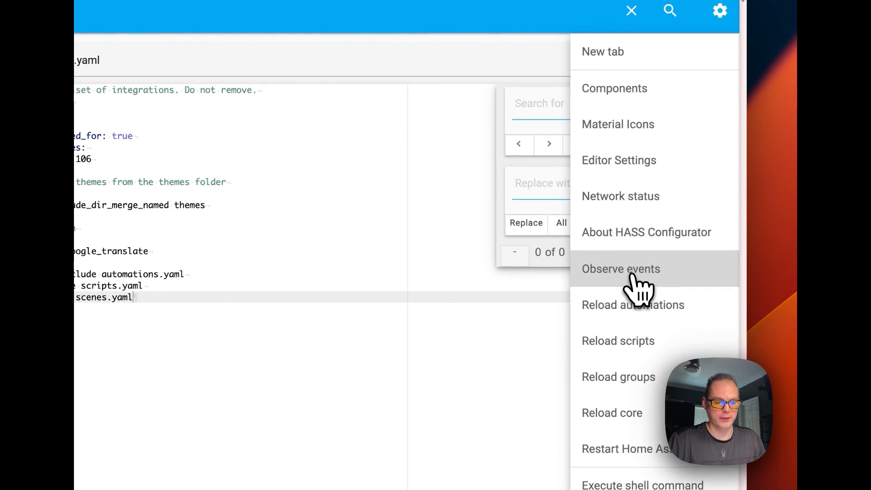
{"action": "left_click", "coordinate": [620, 269]}
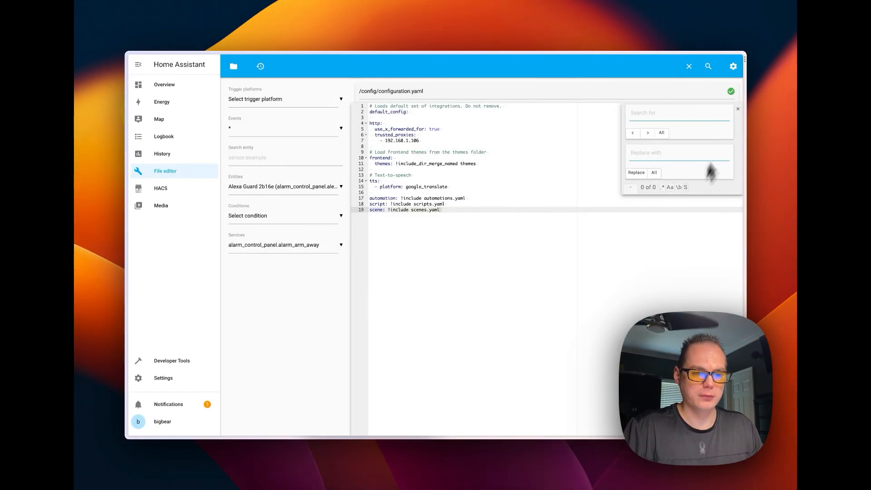
{"action": "left_click", "coordinate": [733, 67]}
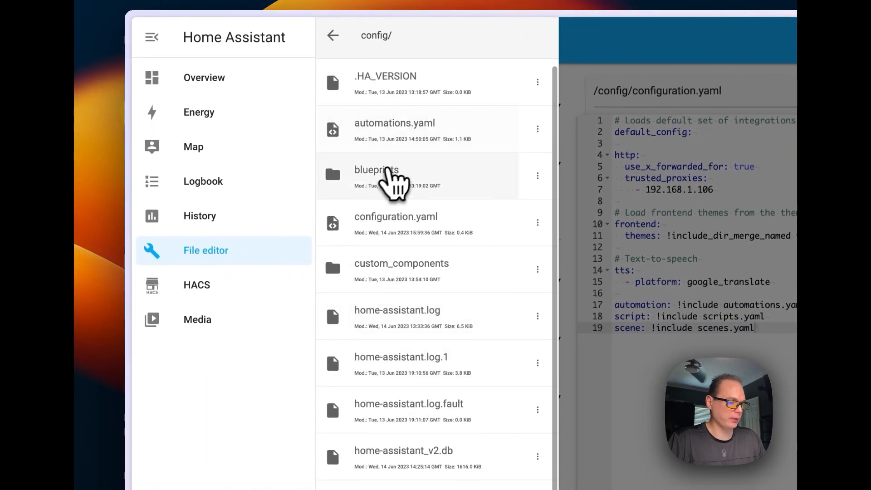
Load blueprints/motion_light.yaml in the editor and navigate the browser back to config/.
{"action": "left_click", "coordinate": [375, 169]}
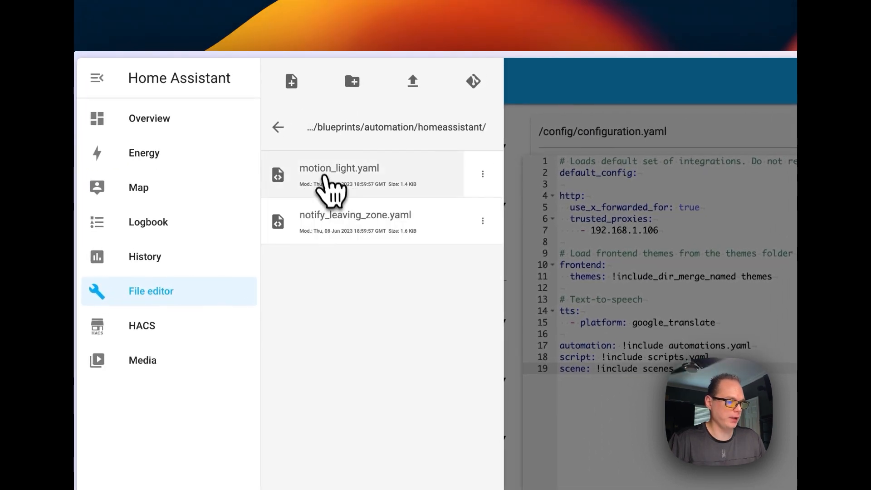
{"action": "left_click", "coordinate": [338, 167]}
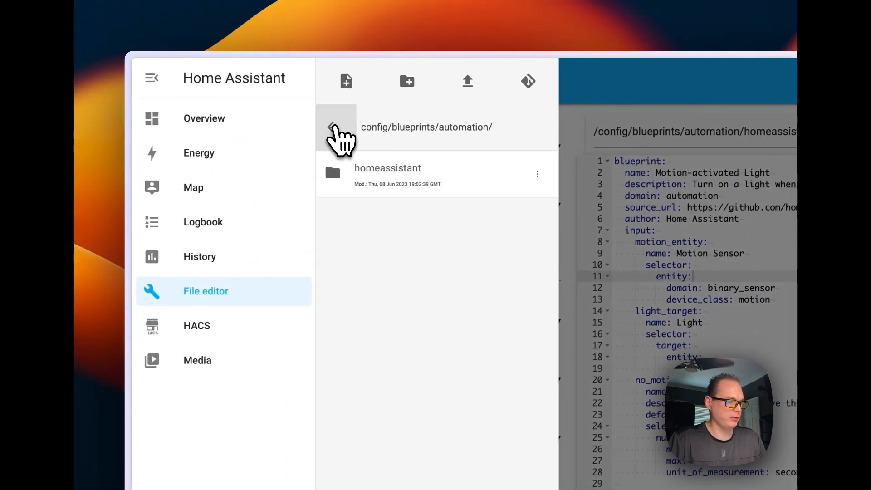
{"action": "left_click", "coordinate": [332, 127]}
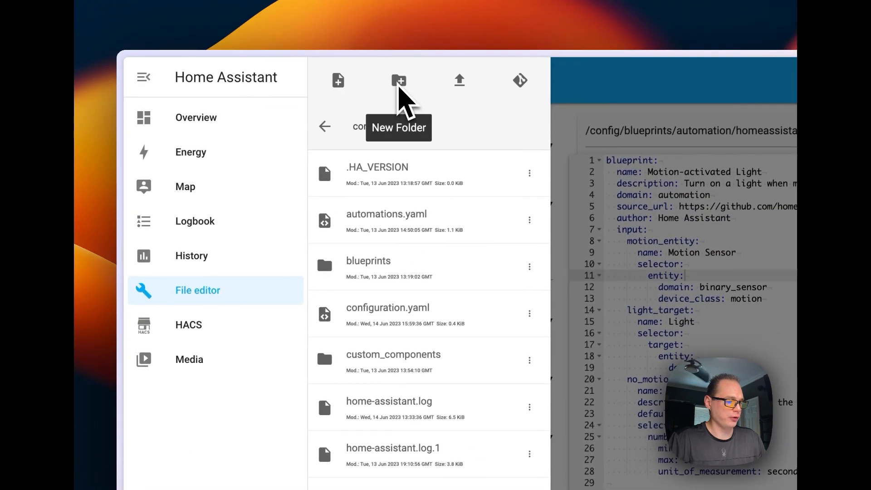
{"action": "mouse_move", "coordinate": [337, 81]}
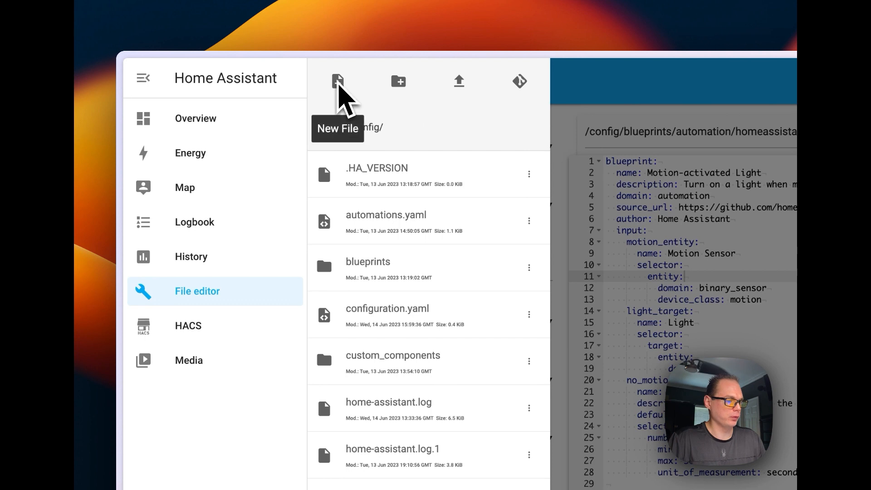
{"action": "mouse_move", "coordinate": [399, 92]}
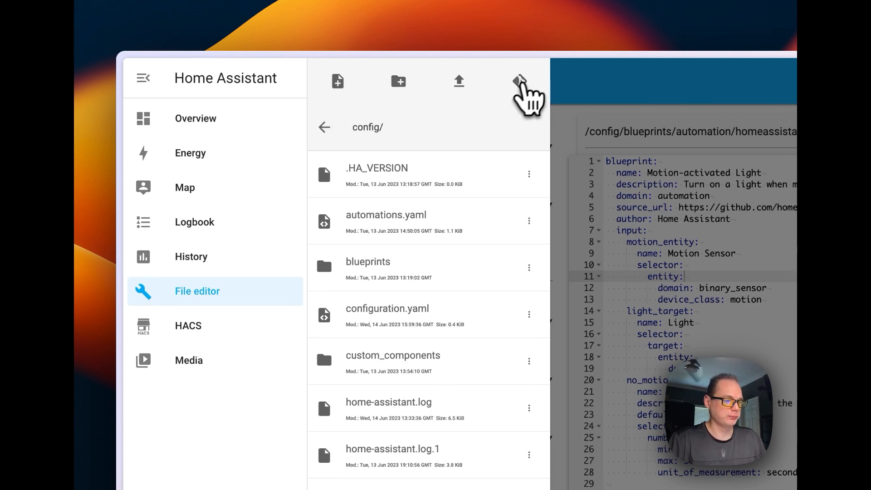
Glance at the git menu, then create a new empty file named testing.yml.
{"action": "left_click", "coordinate": [514, 81]}
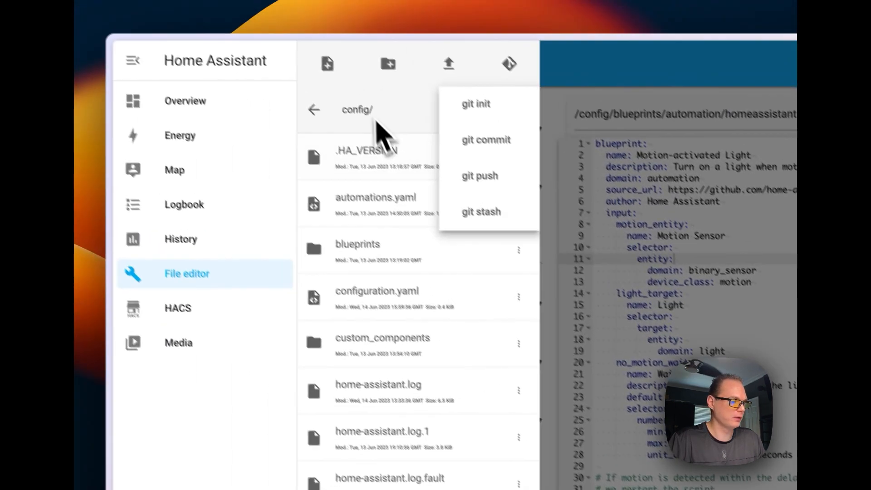
{"action": "left_click", "coordinate": [327, 64]}
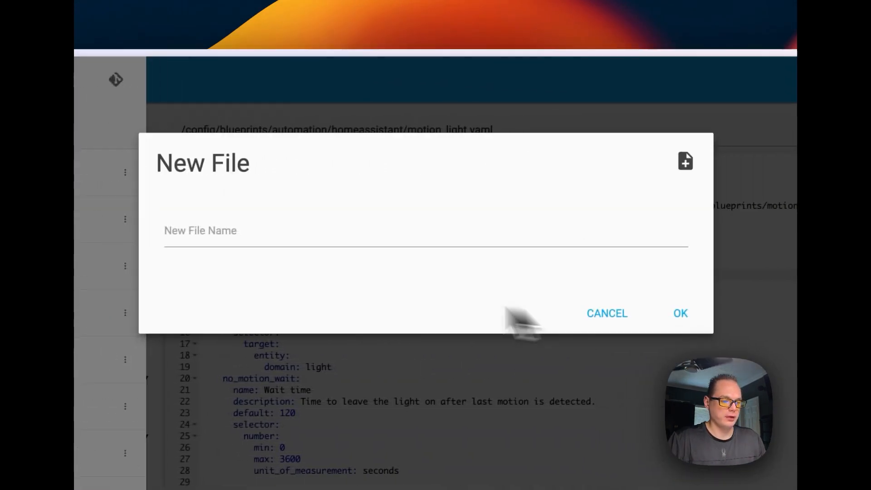
{"action": "type", "text": "testing.yml"}
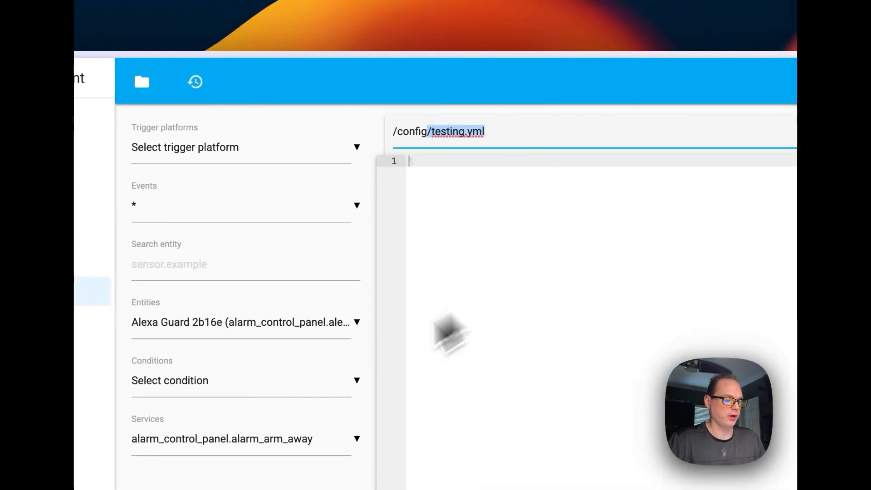
Rename testing.yml to testing-rename via its actions menu, then delete that file.
{"action": "left_click", "coordinate": [141, 82]}
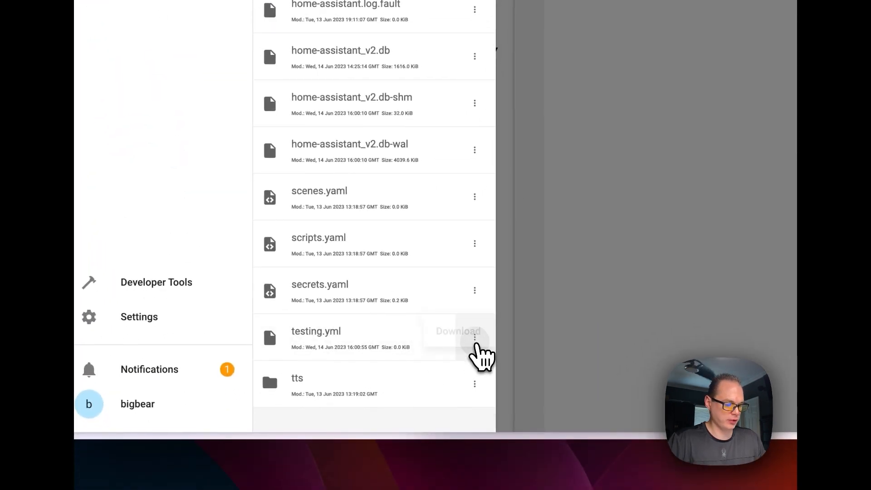
{"action": "left_click", "coordinate": [475, 338]}
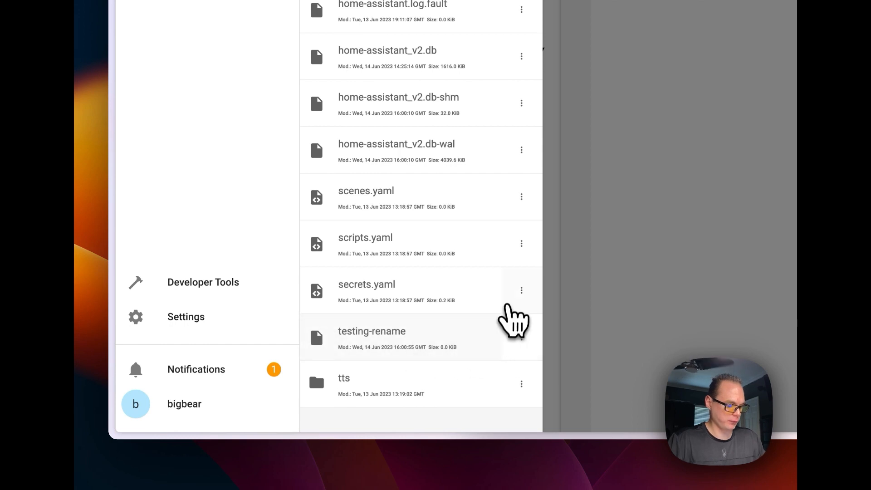
{"action": "left_click", "coordinate": [521, 291]}
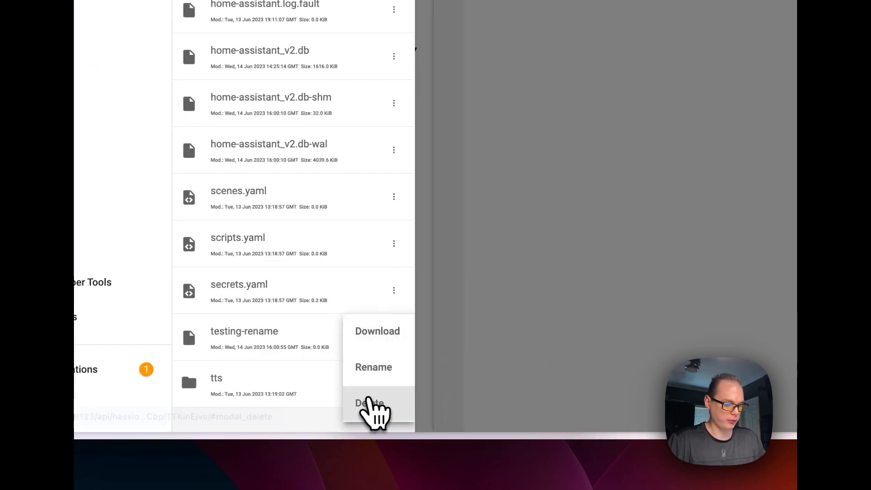
{"action": "left_click", "coordinate": [369, 403]}
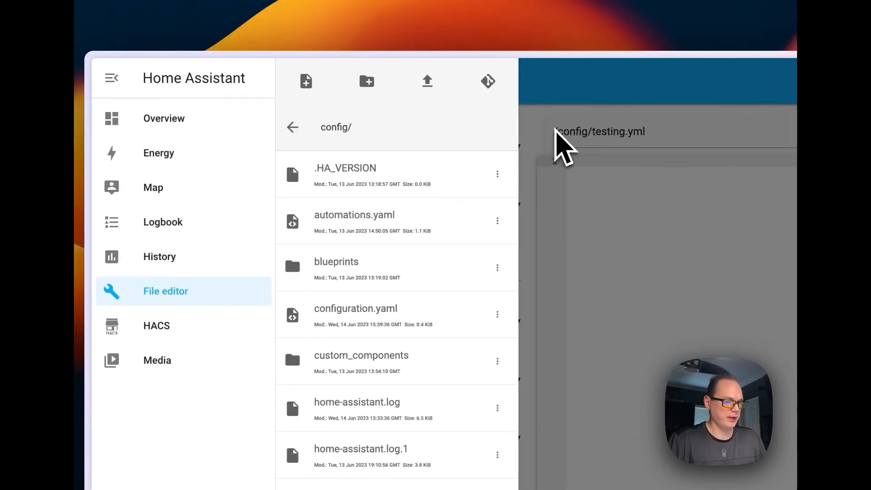
Reopen configuration.yaml from recent files, insert the Numeric state condition snippet and undo it.
{"action": "left_click", "coordinate": [287, 80]}
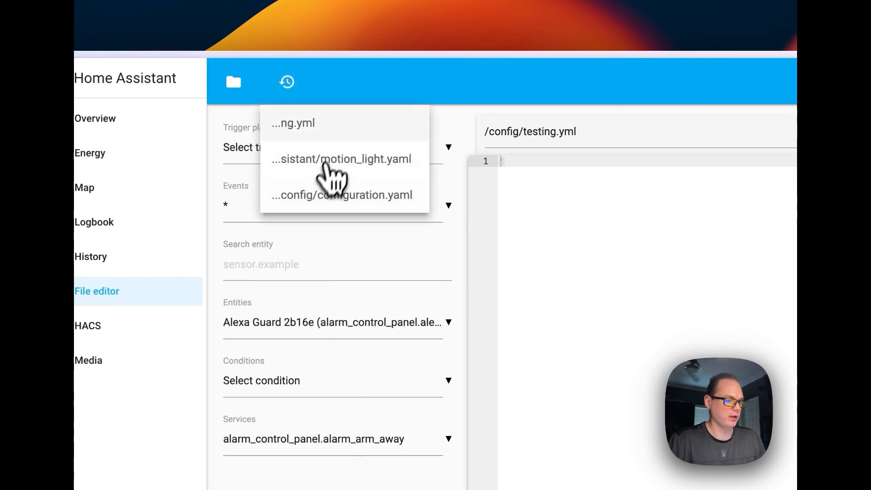
{"action": "mouse_move", "coordinate": [293, 122]}
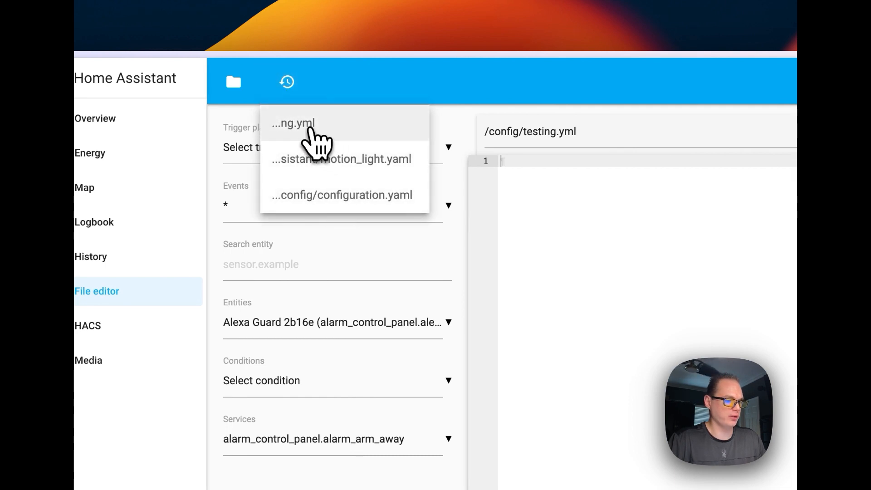
{"action": "left_click", "coordinate": [343, 194]}
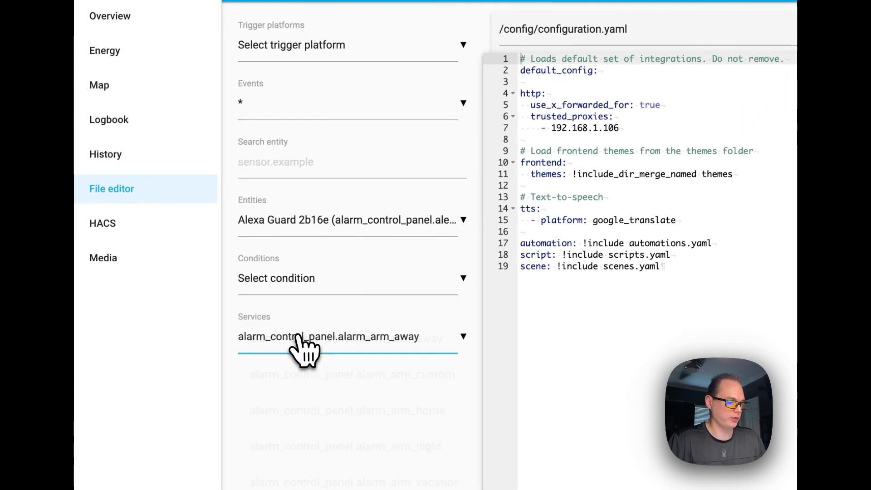
{"action": "left_click", "coordinate": [329, 337]}
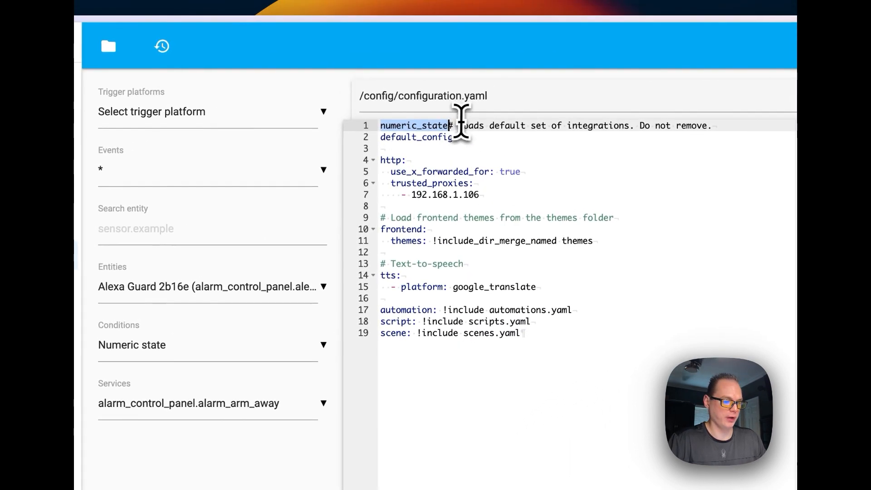
{"action": "key", "text": "cmd+z"}
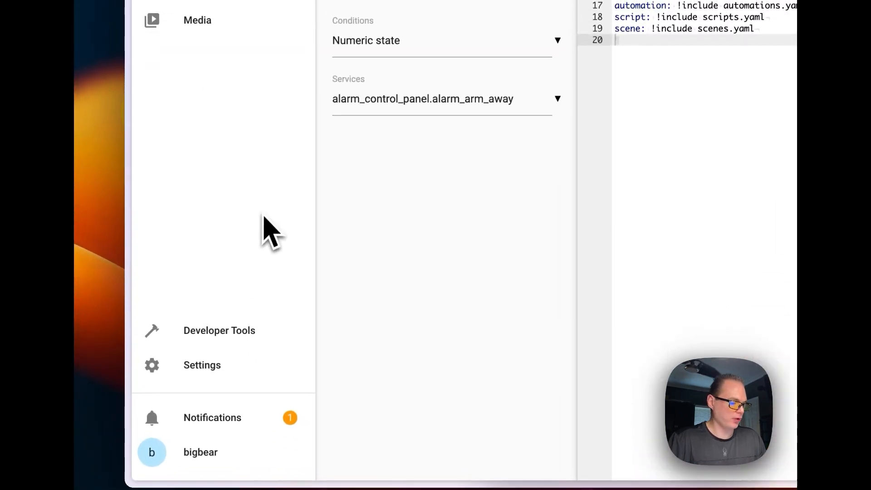
{"action": "mouse_move", "coordinate": [201, 365]}
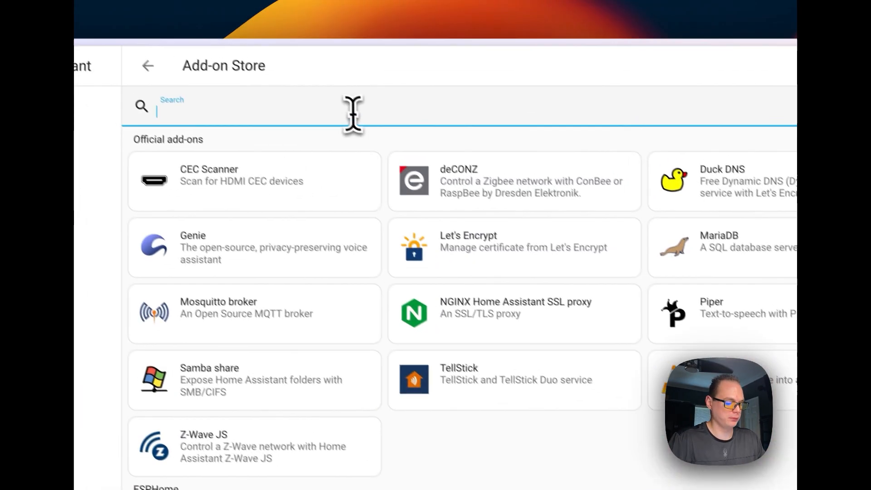
Find Studio Code Server by searching 'studi', read its Documentation, and return to Info.
{"action": "type", "text": "studi"}
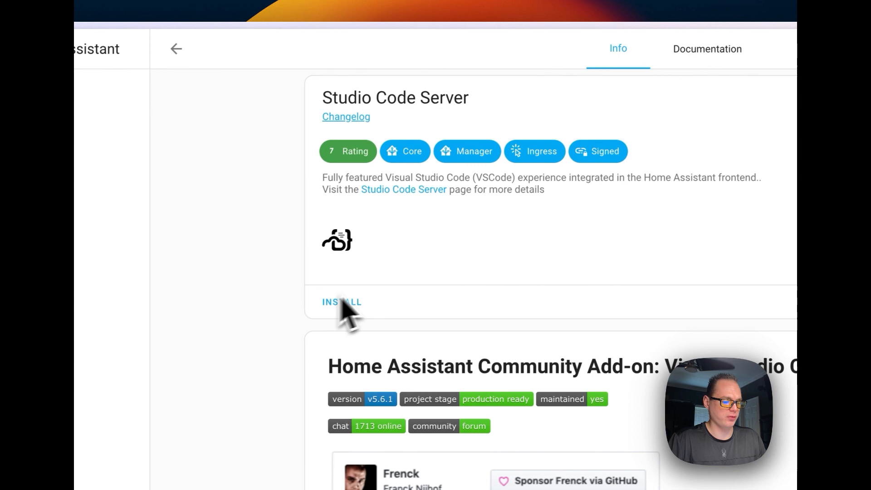
{"action": "left_click", "coordinate": [707, 49]}
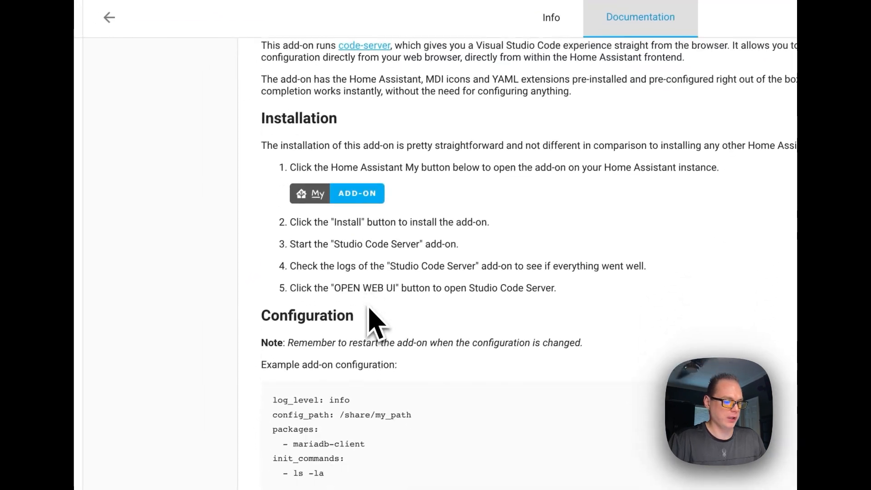
{"action": "scroll", "scroll_direction": "down", "scroll_amount": 3}
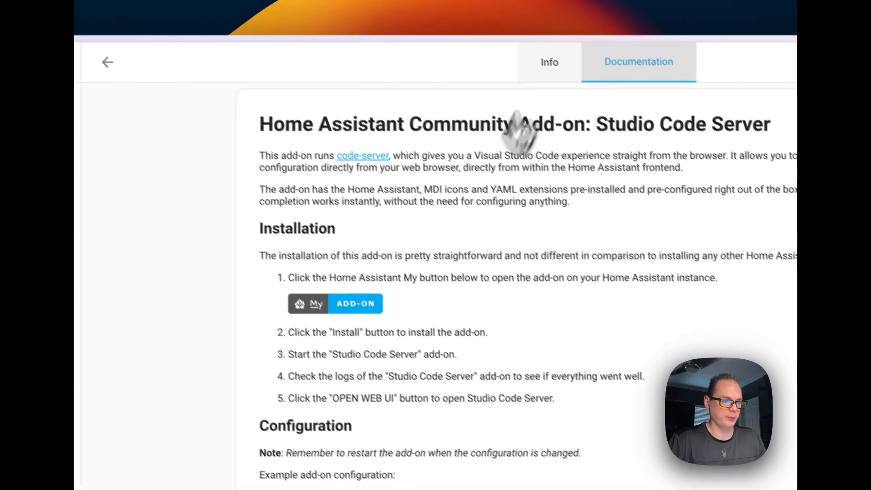
{"action": "left_click", "coordinate": [550, 62]}
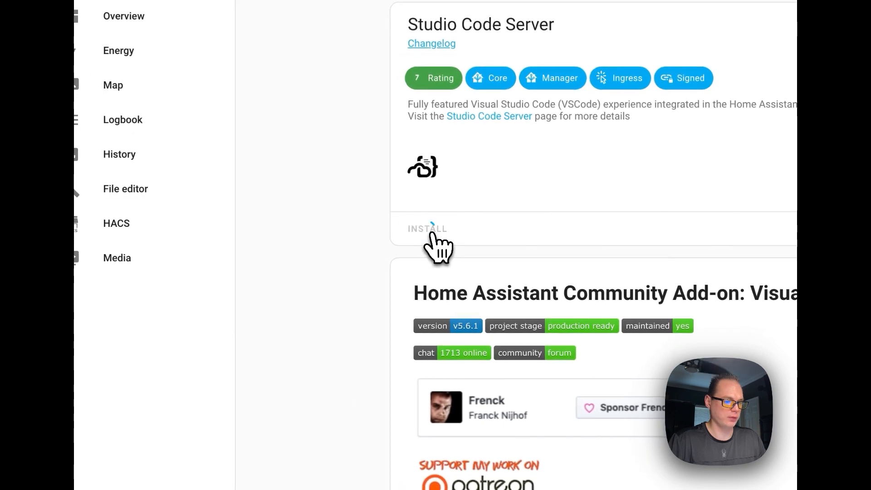
Install Studio Code Server, retrying INSTALL until the installation completes.
{"action": "left_click", "coordinate": [427, 229]}
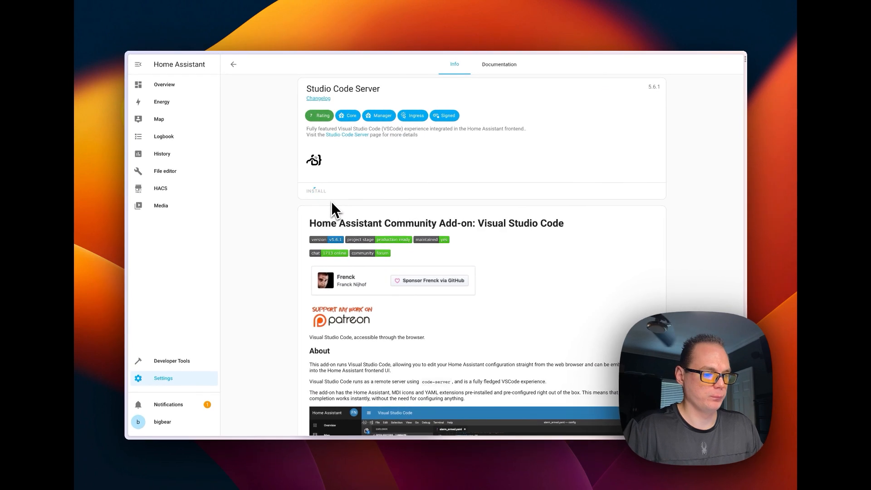
{"action": "left_click", "coordinate": [316, 191]}
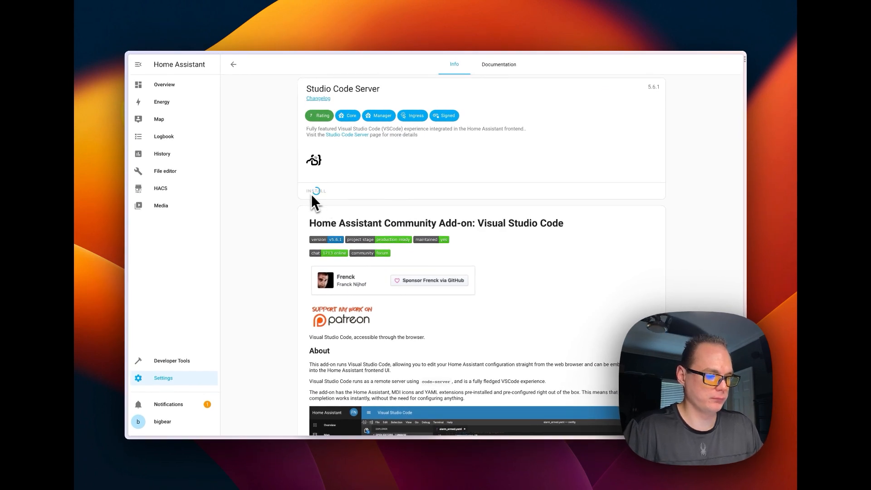
{"action": "mouse_move", "coordinate": [317, 209]}
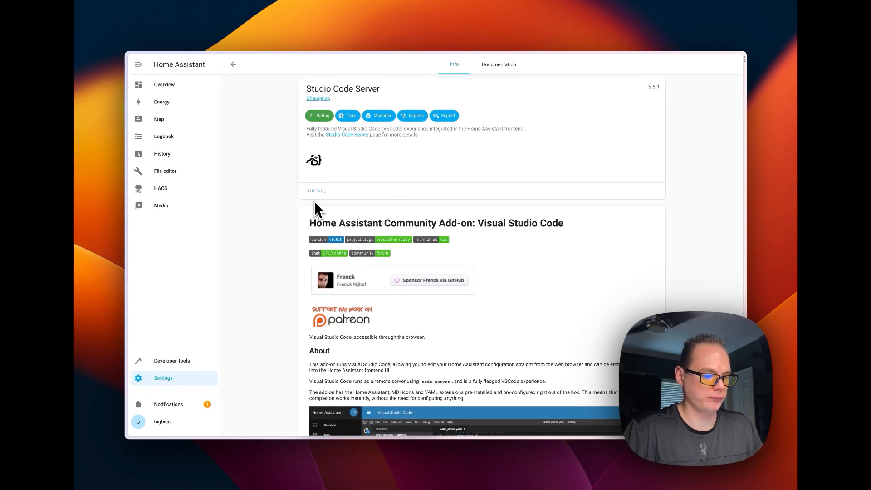
{"action": "left_click", "coordinate": [316, 190]}
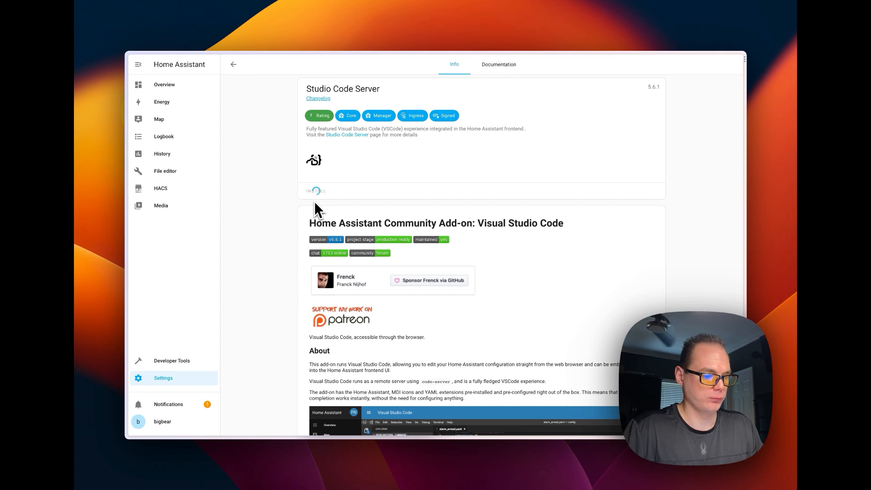
{"action": "left_click", "coordinate": [316, 190]}
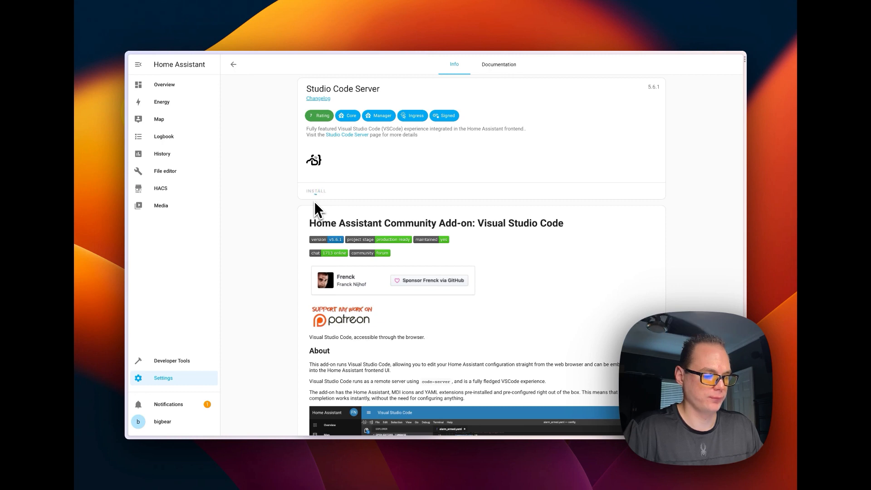
{"action": "left_click", "coordinate": [316, 190]}
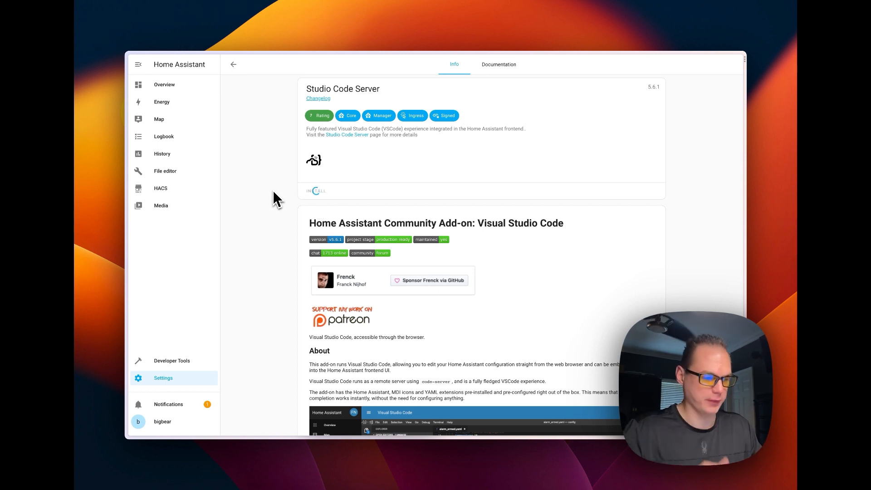
{"action": "left_click", "coordinate": [315, 191]}
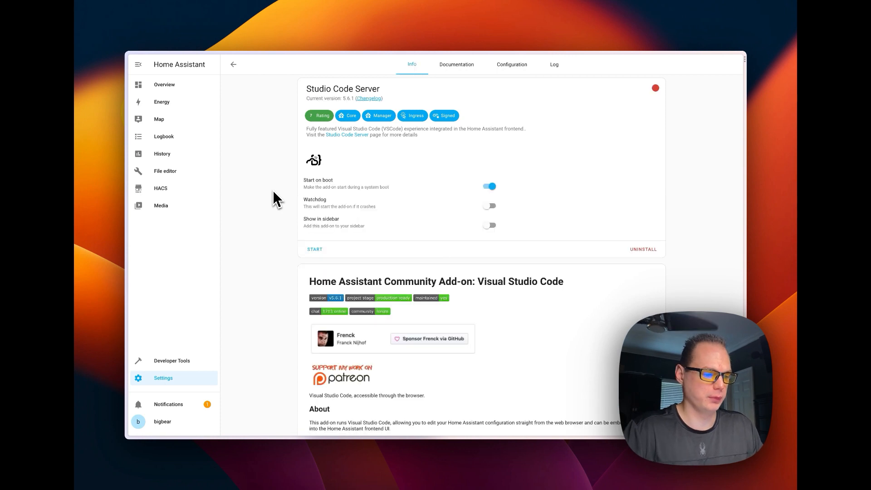
{"action": "mouse_move", "coordinate": [329, 218]}
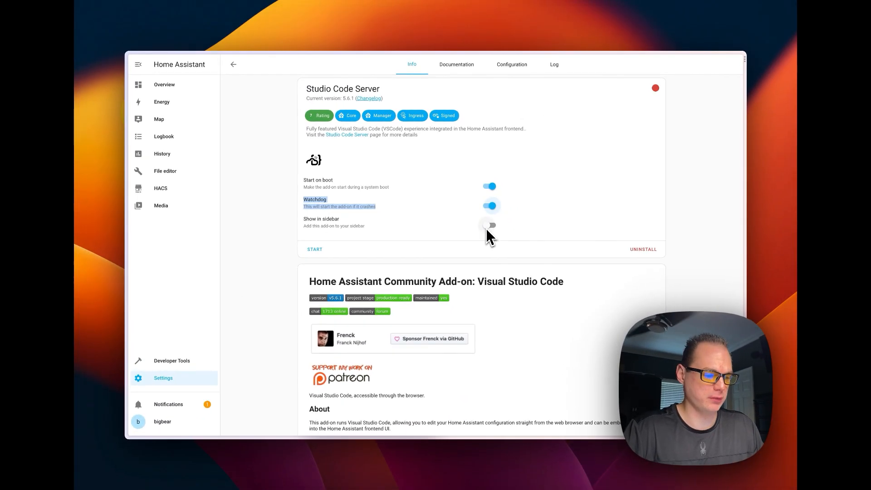
Enable Show in sidebar, review the packages option under Configuration, and start the add-on.
{"action": "left_click", "coordinate": [488, 224]}
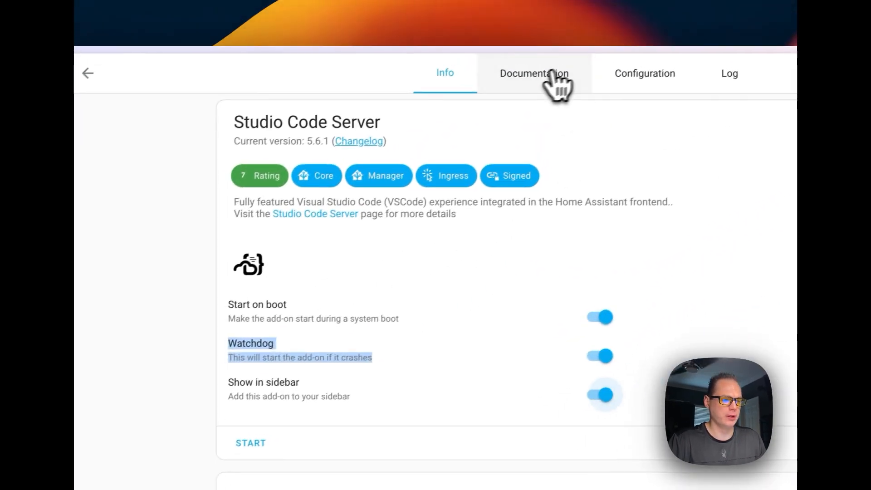
{"action": "left_click", "coordinate": [644, 72]}
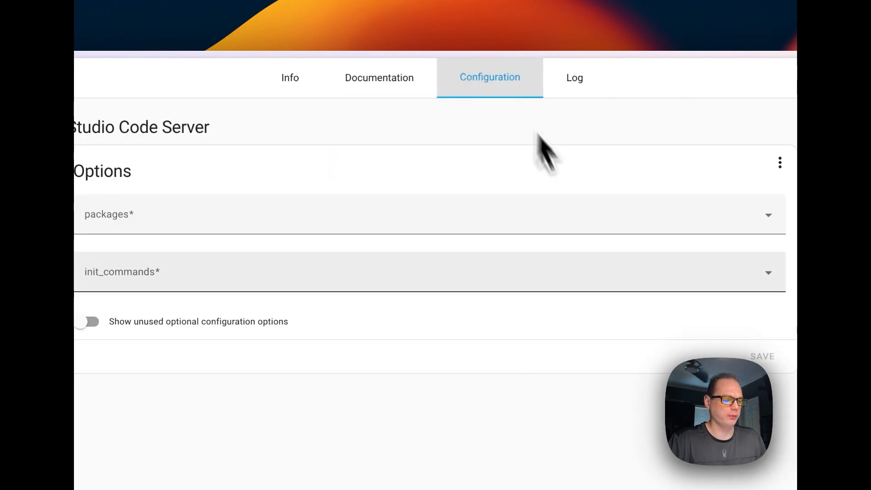
{"action": "left_click", "coordinate": [389, 214]}
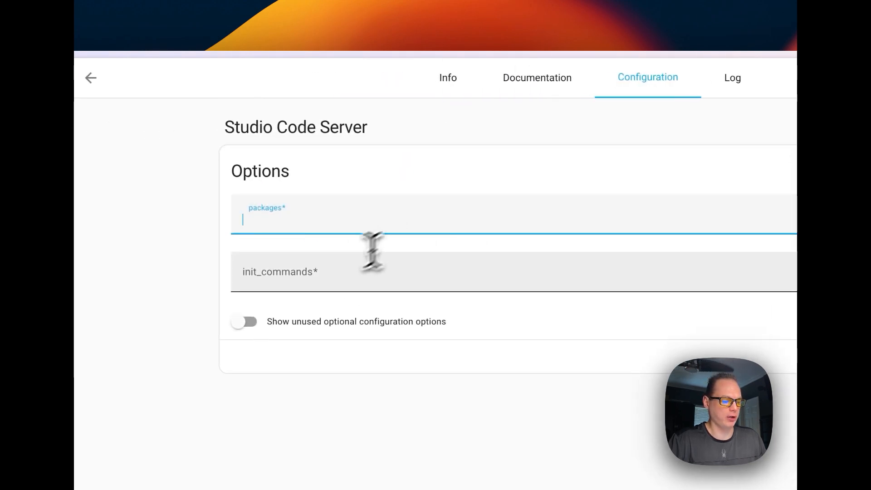
{"action": "left_click", "coordinate": [732, 77]}
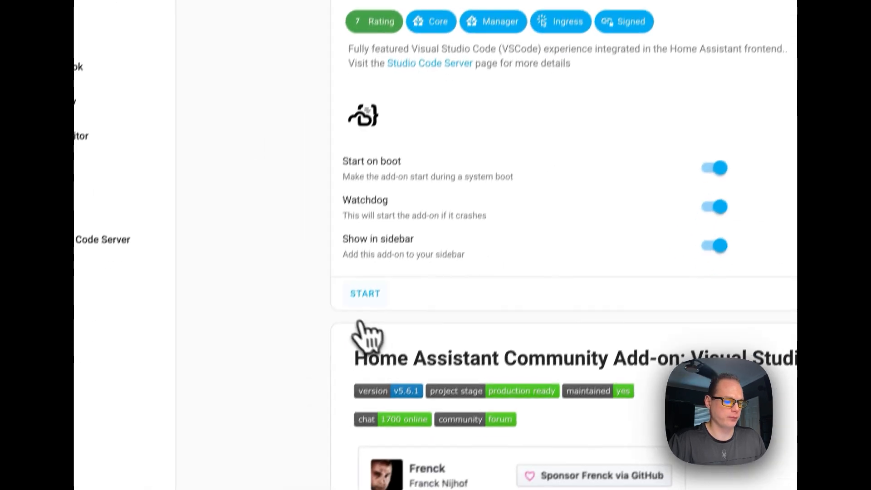
{"action": "left_click", "coordinate": [365, 294]}
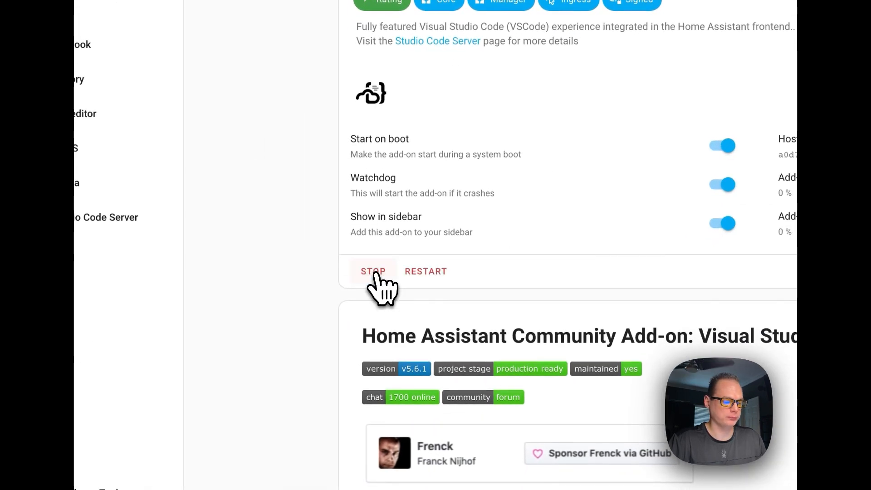
Check the running add-on's CPU and RAM usage on its Info page.
{"action": "scroll", "scroll_direction": "down", "scroll_amount": 3}
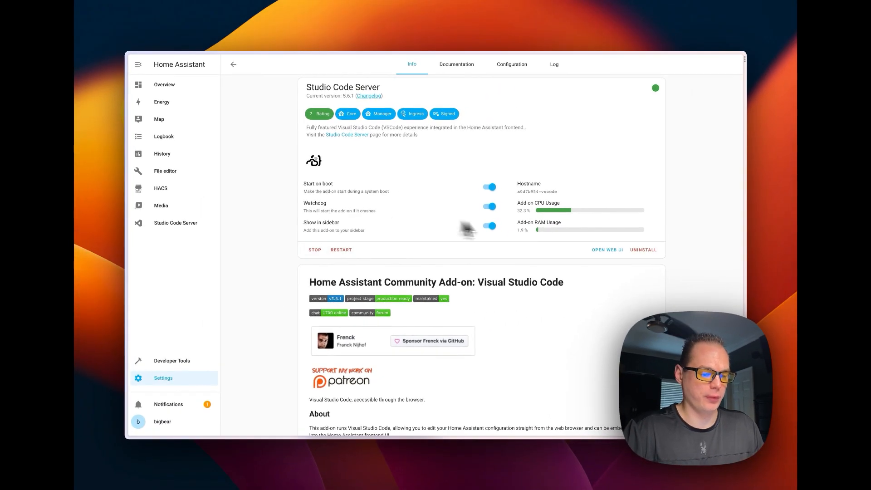
{"action": "left_click", "coordinate": [554, 64]}
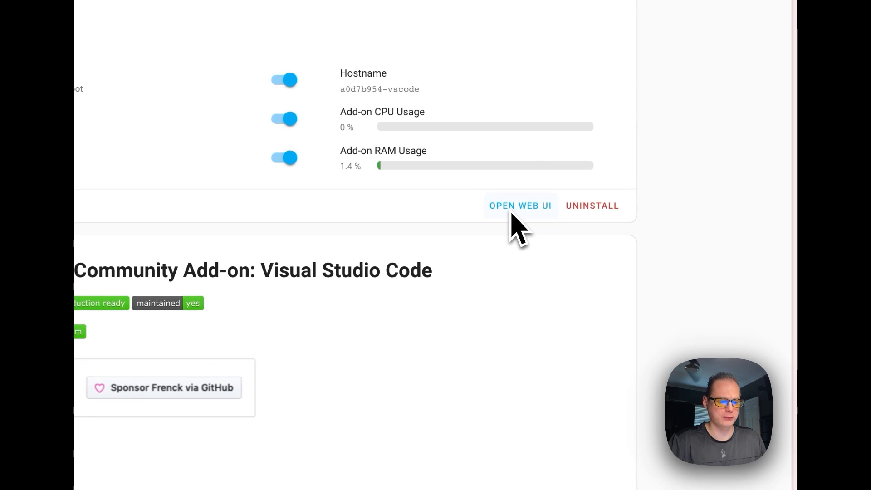
Load the code-server editor on the config folder and expand the blueprints folder.
{"action": "left_click", "coordinate": [520, 206]}
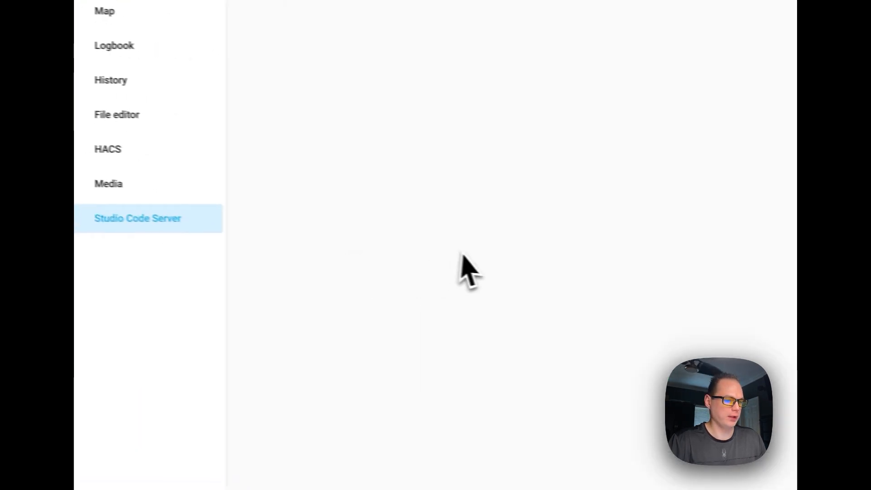
{"action": "left_click", "coordinate": [138, 218]}
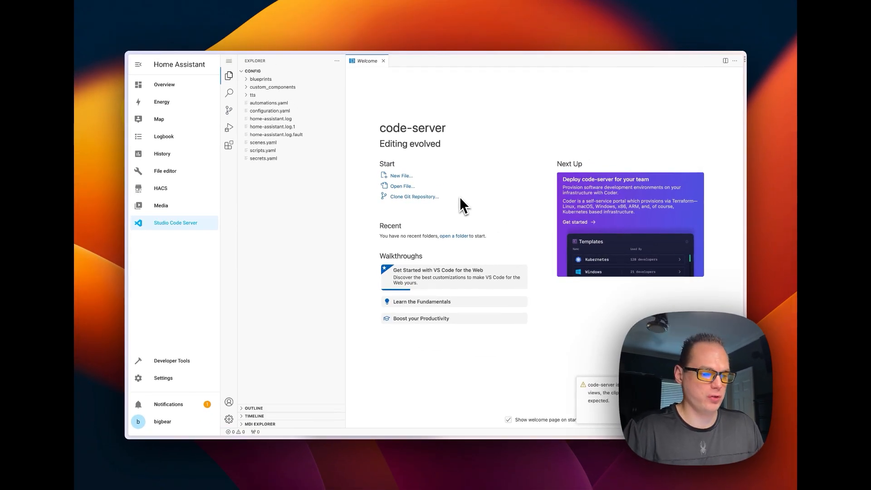
{"action": "mouse_move", "coordinate": [364, 162]}
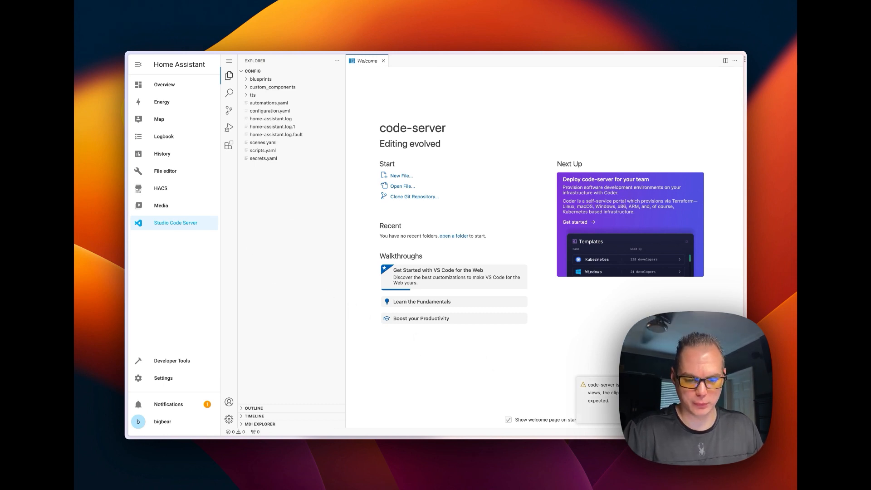
{"action": "left_click", "coordinate": [260, 78]}
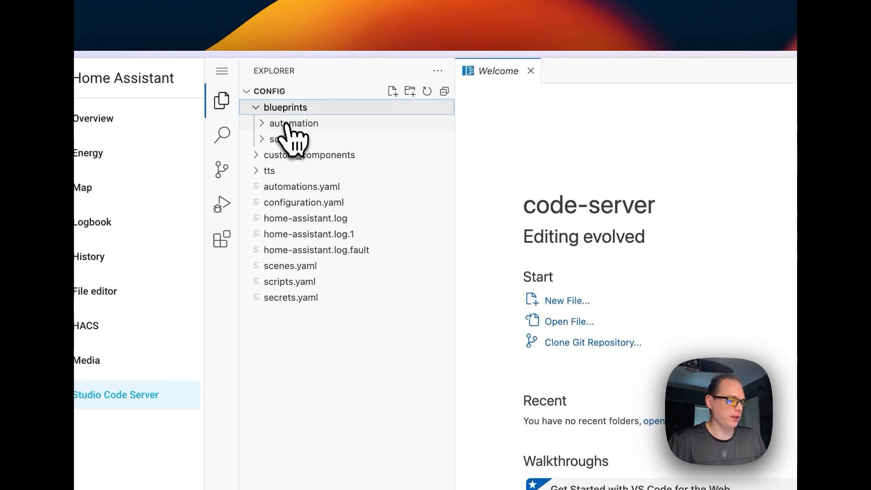
Expand the blueprint and component subfolders and open configuration.yaml for editing.
{"action": "left_click", "coordinate": [293, 122]}
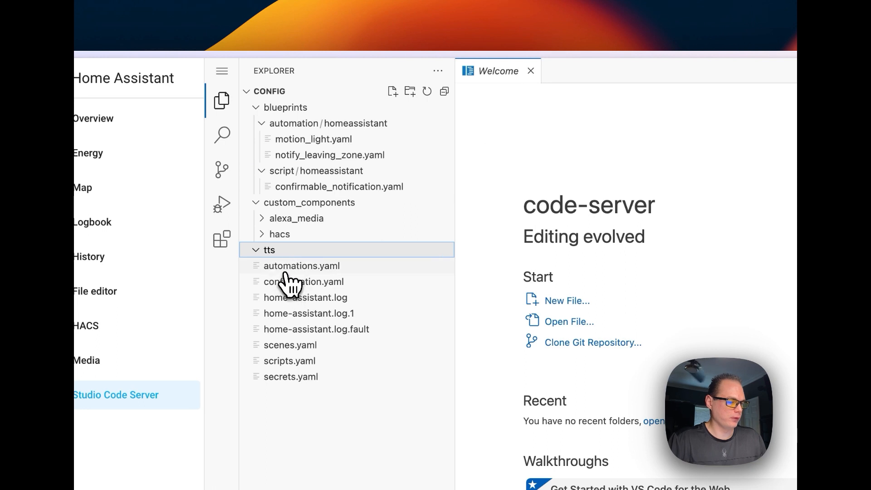
{"action": "left_click", "coordinate": [304, 282]}
{"action": "type", "text": "ios:"}
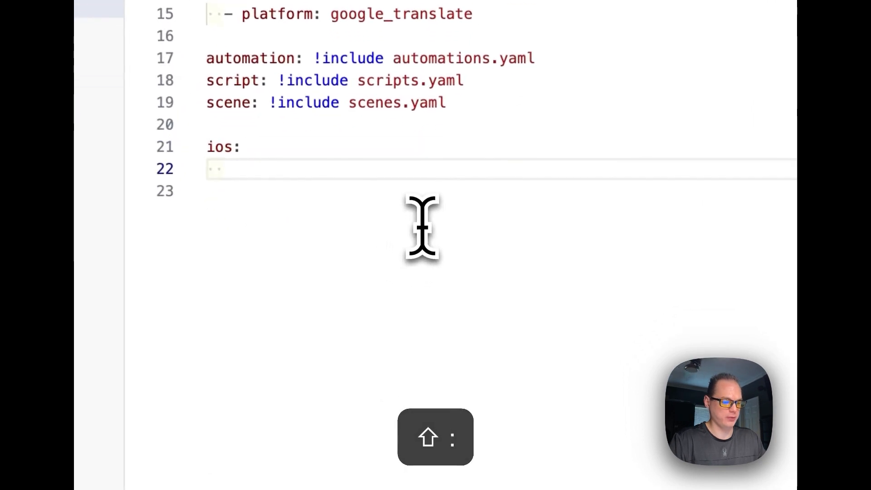
Enter 'testing' under ios: and check the Spaces: 2 indentation setting.
{"action": "type", "text": "testing"}
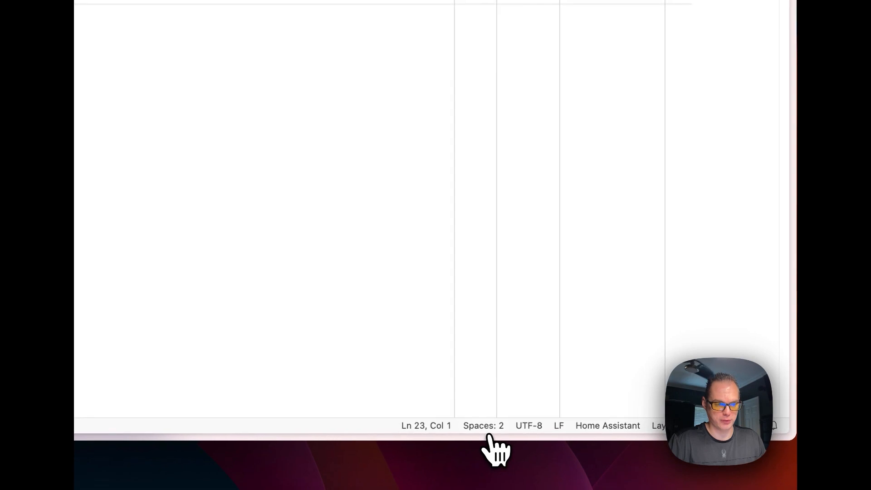
{"action": "left_click", "coordinate": [481, 425]}
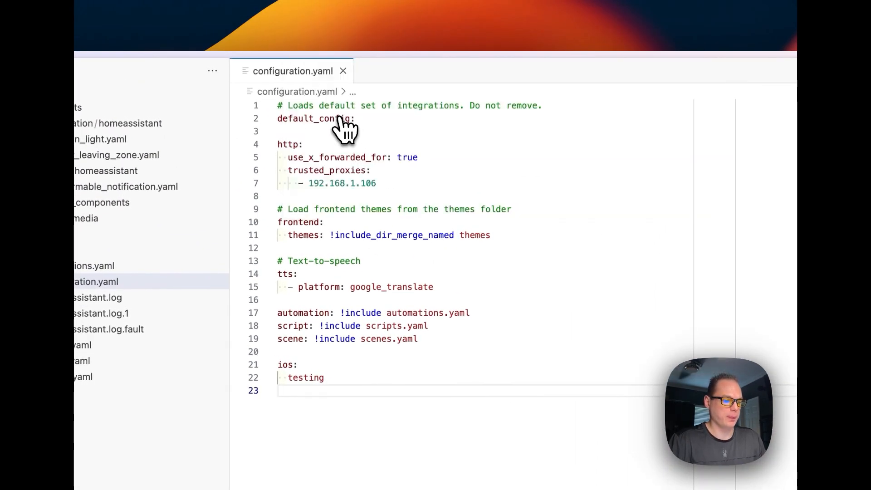
{"action": "mouse_move", "coordinate": [506, 355]}
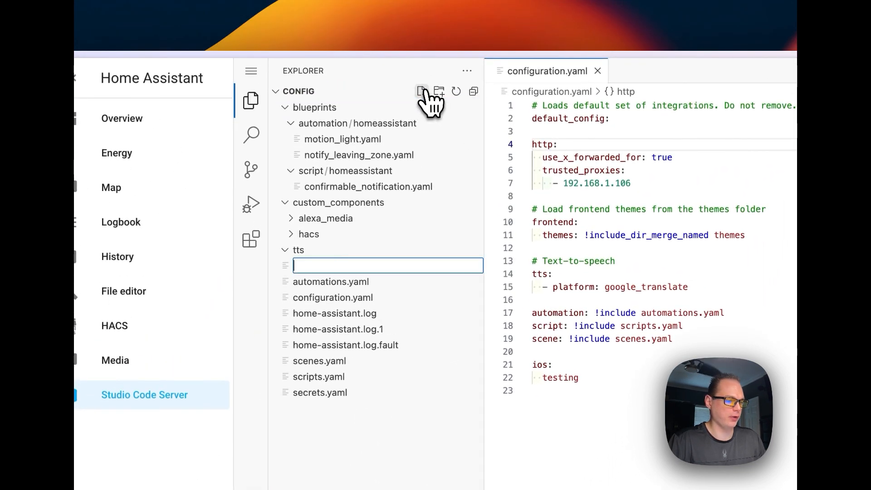
Create testing.yml in the config folder, start typing in it, and save.
{"action": "type", "text": "testing."}
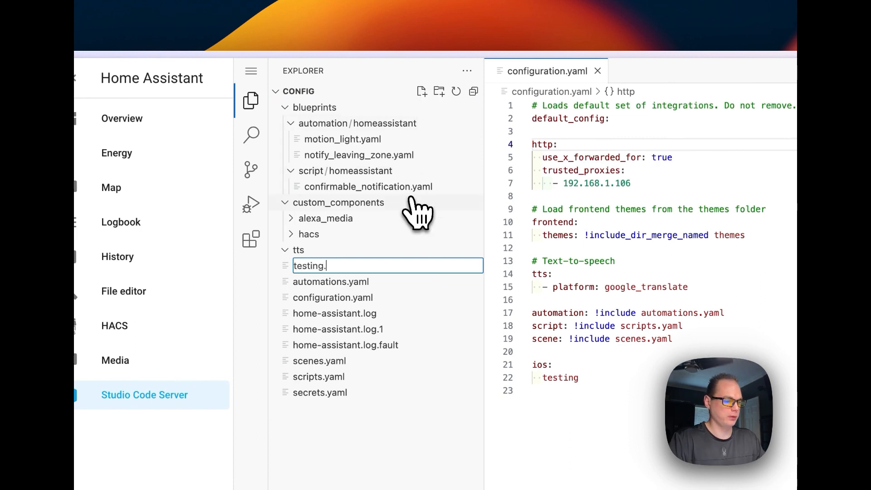
{"action": "key", "text": "Enter"}
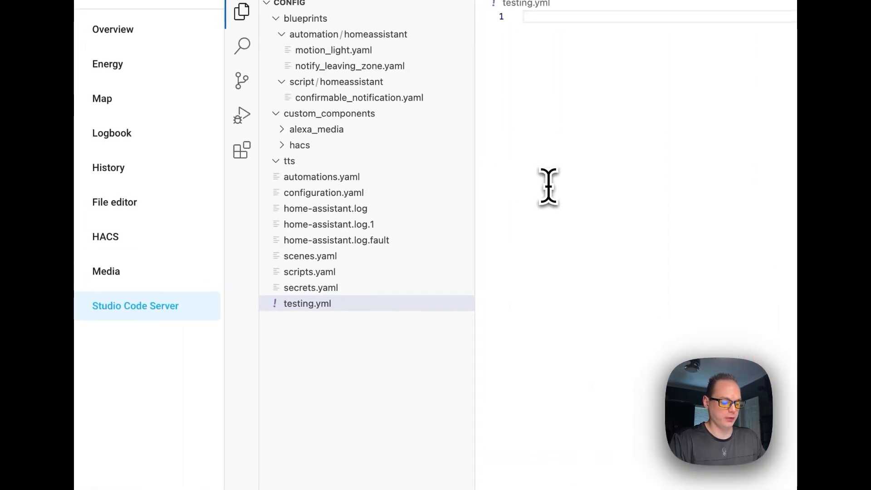
{"action": "type", "text": "te"}
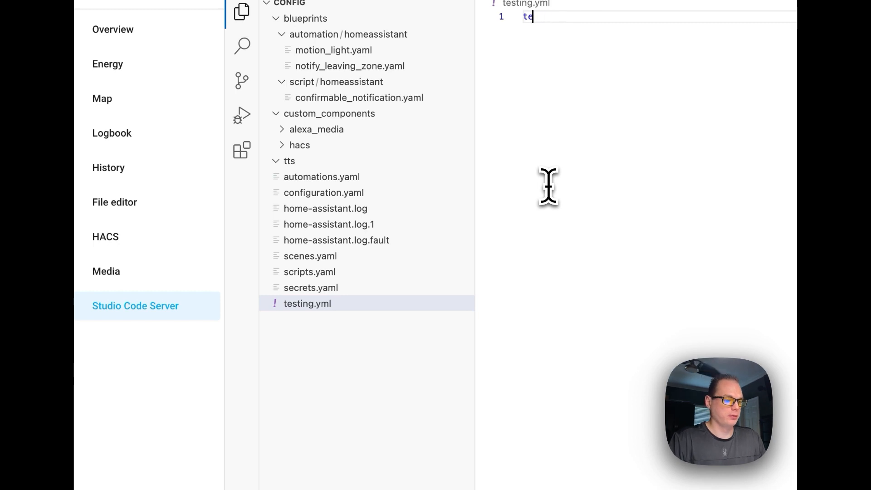
{"action": "key", "text": "cmd+s"}
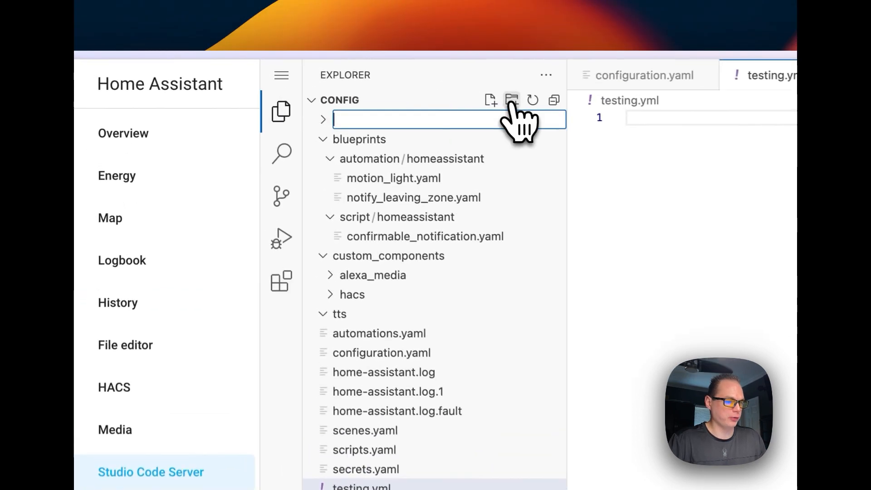
Create a testing folder and move testing.yml into it, confirming the move.
{"action": "type", "text": "teston"}
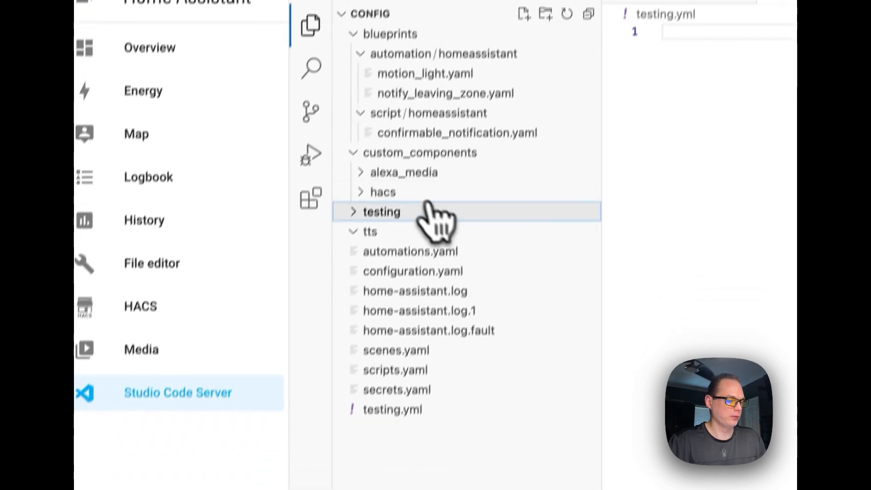
{"action": "left_click", "coordinate": [381, 211]}
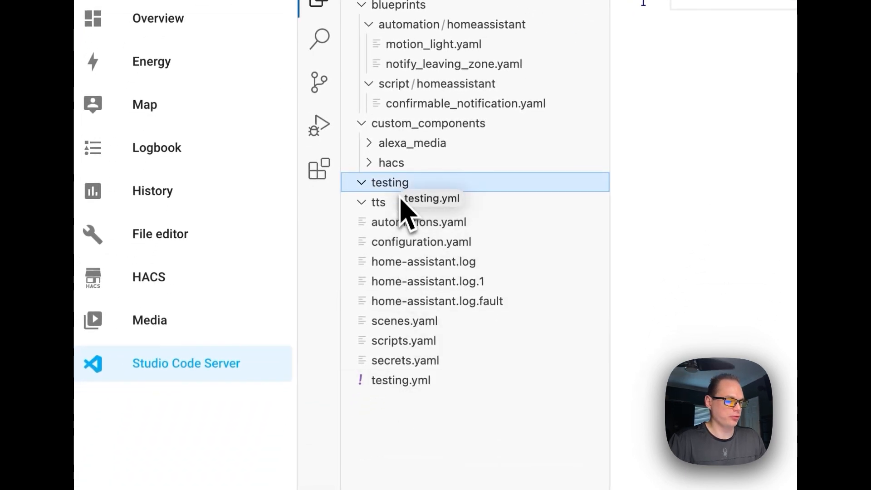
{"action": "left_click_drag", "start_coordinate": [401, 380], "coordinate": [390, 183]}
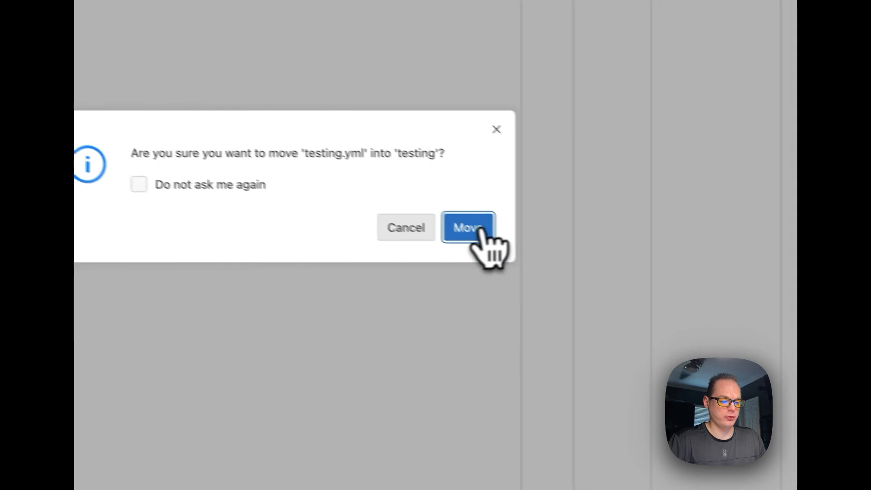
{"action": "left_click", "coordinate": [467, 228]}
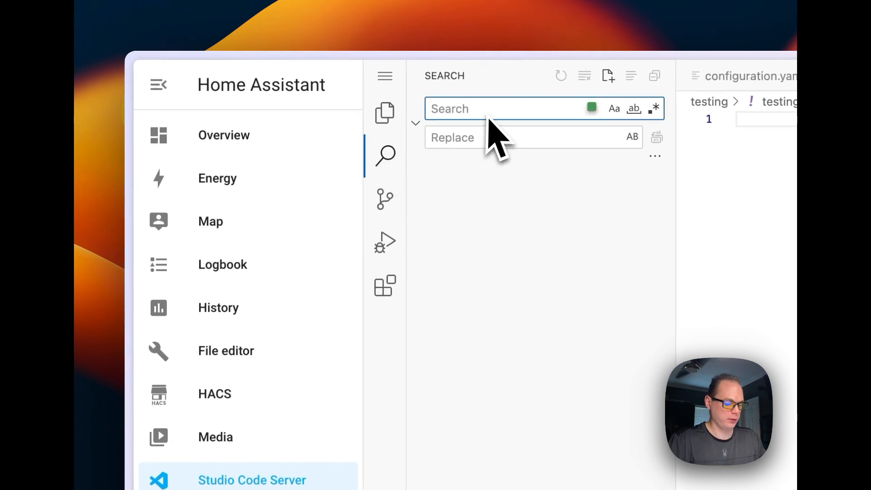
Search for 'testing', remove the ios entry, add text to testing.yml, and view source control.
{"action": "type", "text": "testing"}
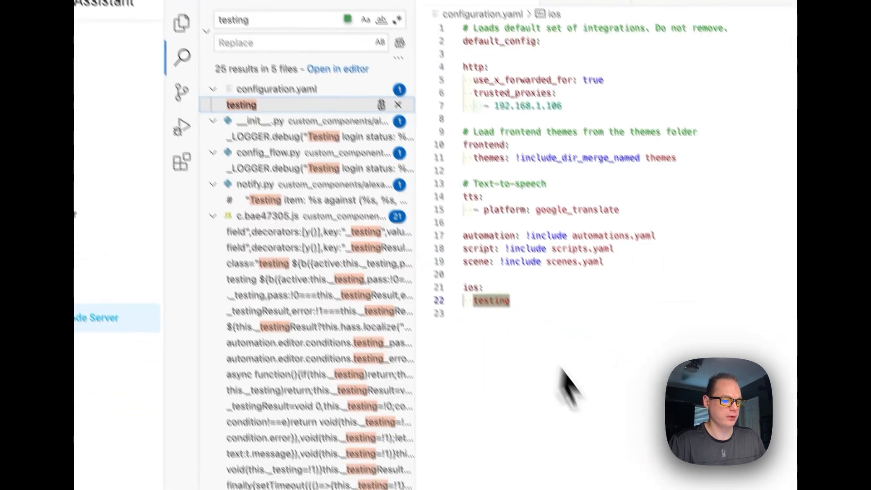
{"action": "scroll", "scroll_direction": "down", "scroll_amount": 3}
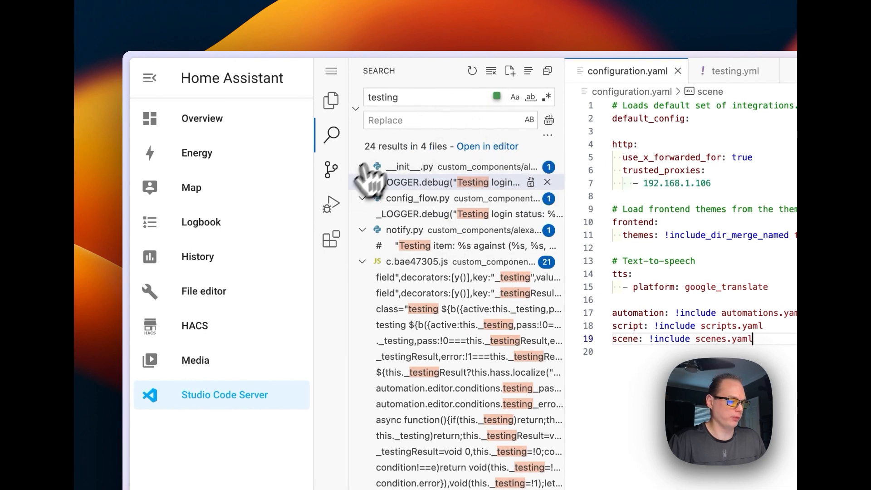
{"action": "left_click", "coordinate": [331, 100]}
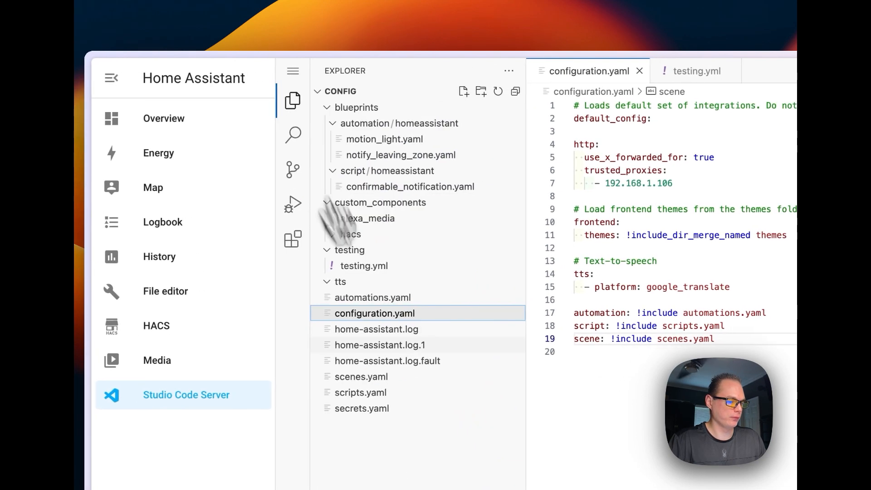
{"action": "type", "text": "tes"}
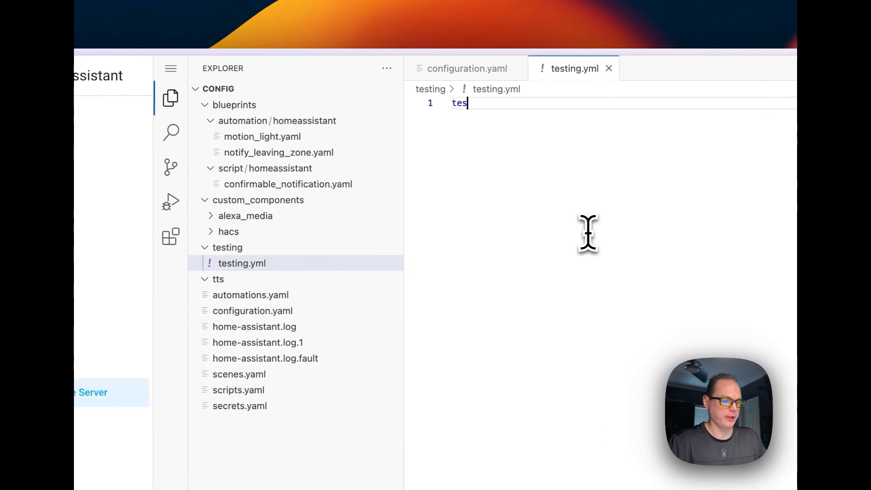
{"action": "left_click", "coordinate": [171, 133]}
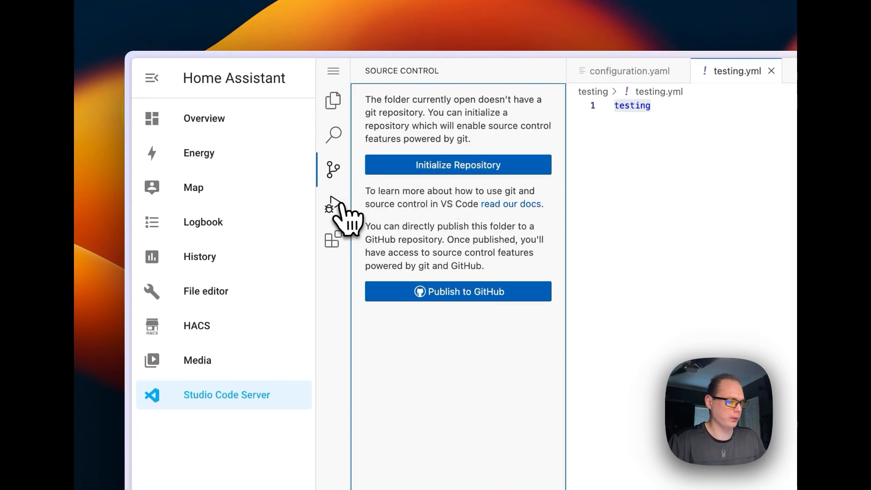
Review the Run and Debug and Extensions views, then return to the Explorer file list.
{"action": "left_click", "coordinate": [333, 204]}
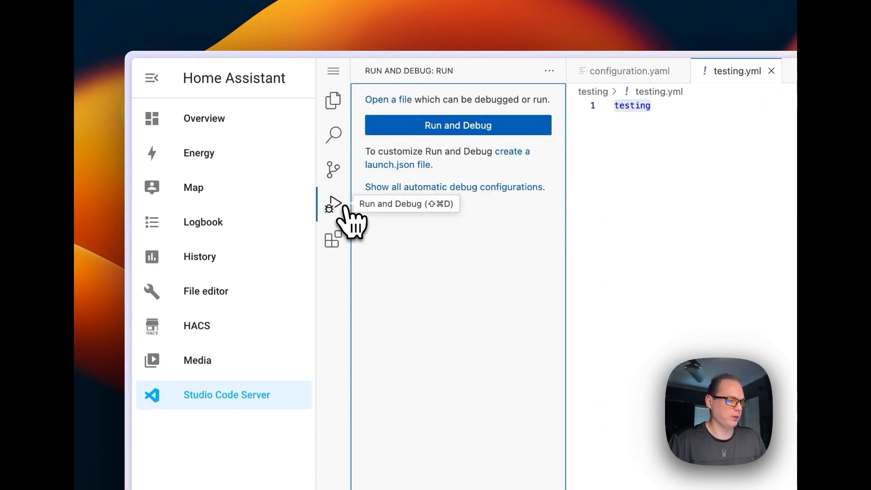
{"action": "left_click", "coordinate": [333, 241]}
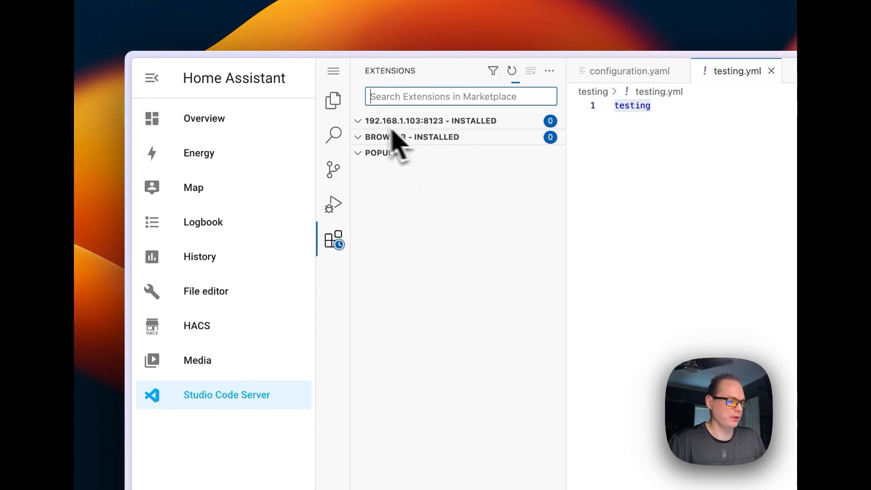
{"action": "left_click", "coordinate": [333, 101]}
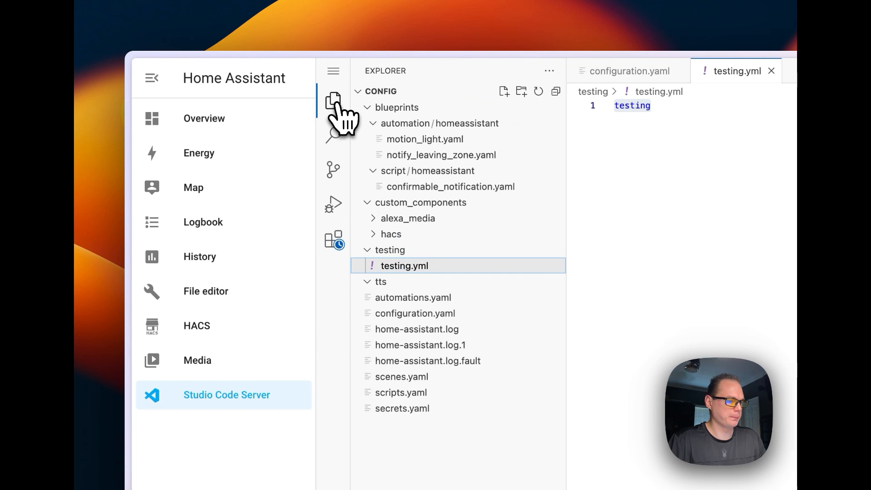
{"action": "left_click", "coordinate": [333, 71]}
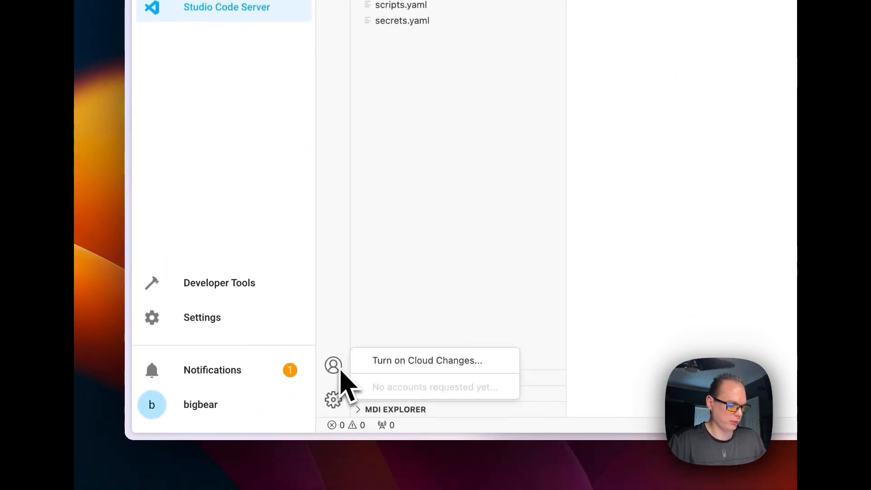
{"action": "mouse_move", "coordinate": [347, 403]}
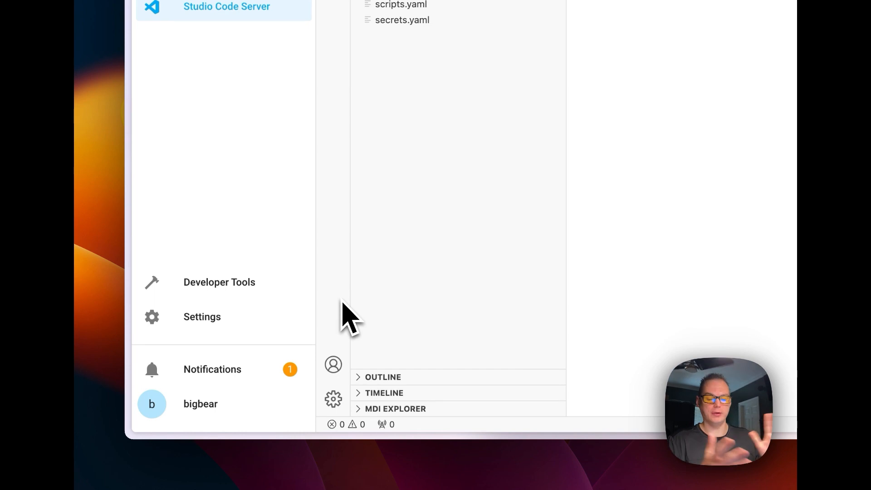
Review the editor Settings and Keyboard Shortcuts from the Manage gear menu.
{"action": "left_click", "coordinate": [333, 399]}
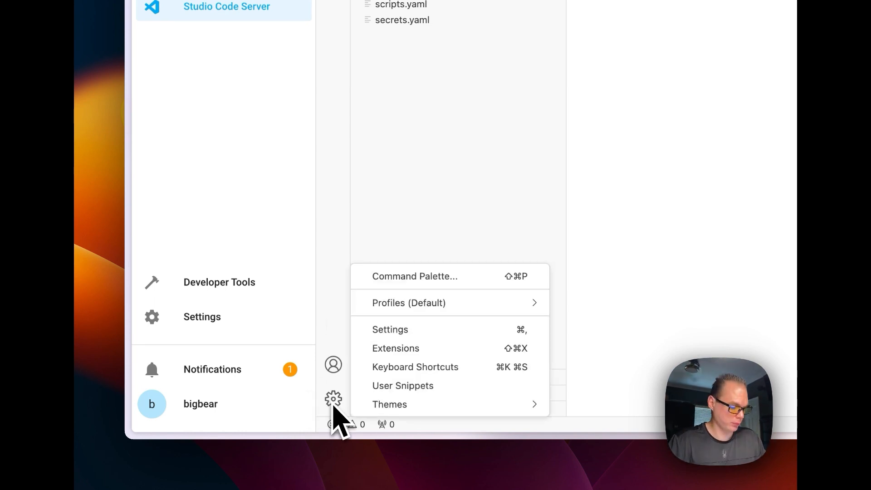
{"action": "left_click", "coordinate": [390, 329]}
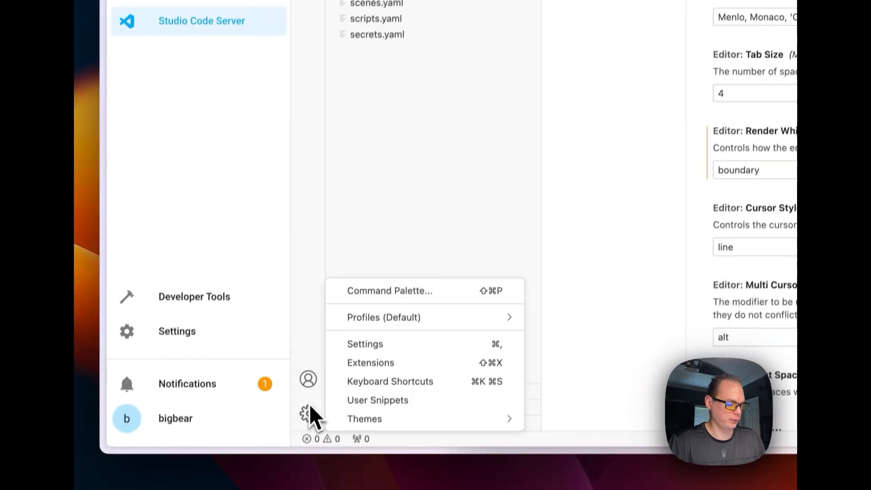
{"action": "left_click", "coordinate": [390, 381]}
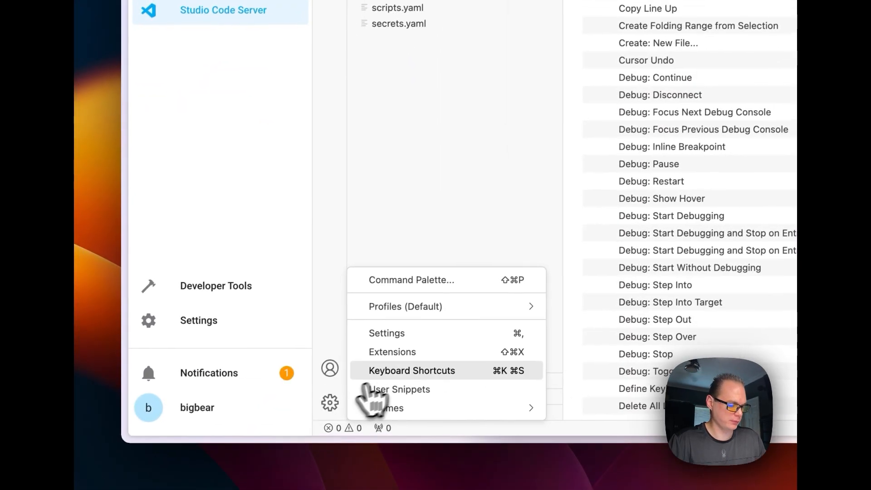
{"action": "left_click", "coordinate": [412, 370]}
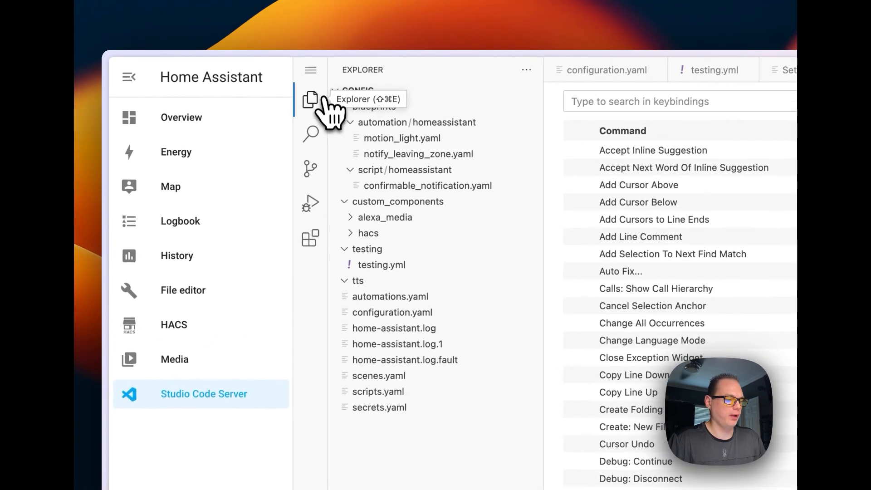
{"action": "left_click", "coordinate": [310, 101]}
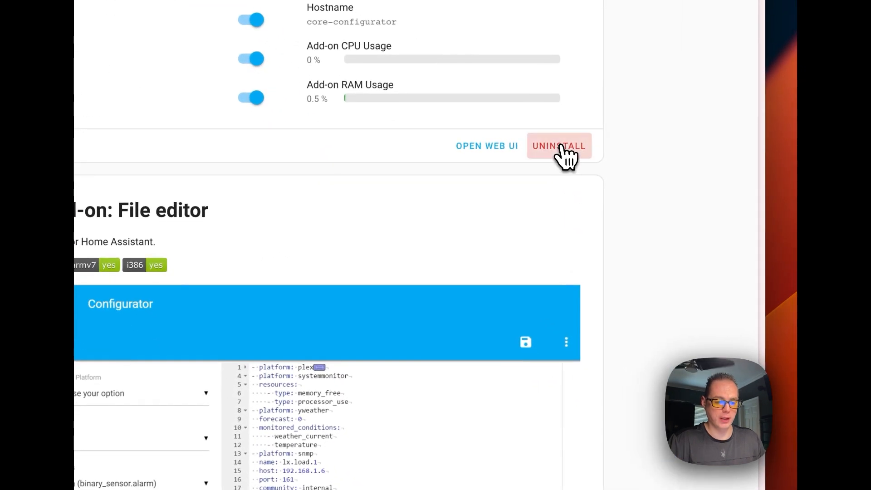
Uninstall the File editor and Studio Code Server add-ons, confirming each removal.
{"action": "left_click", "coordinate": [558, 145]}
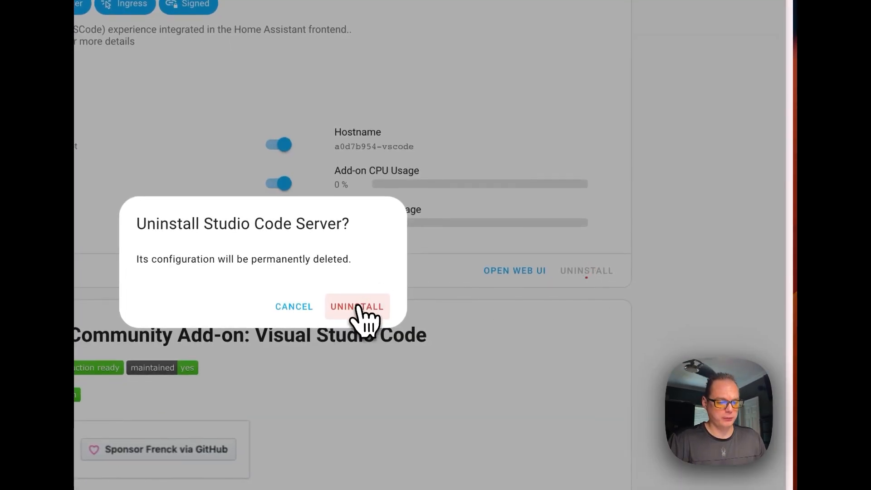
{"action": "left_click", "coordinate": [293, 306]}
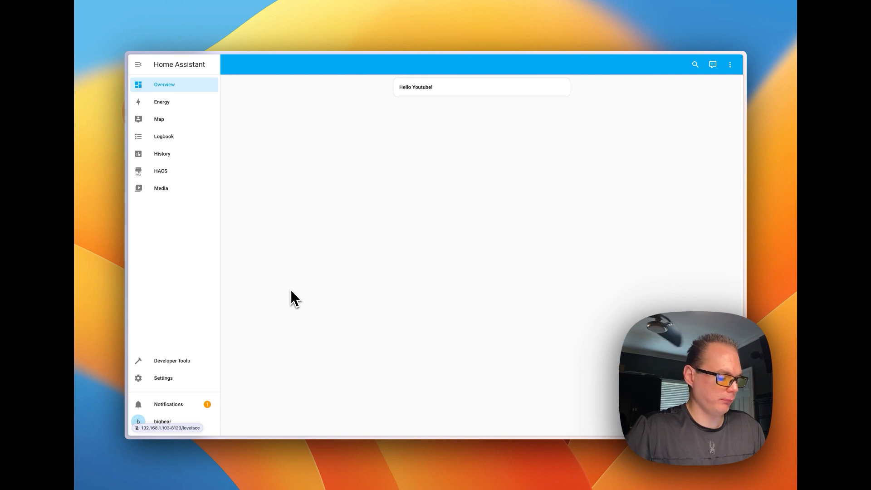
Reload All YAML Configuration in Developer Tools and run Check Configuration successfully.
{"action": "left_click", "coordinate": [172, 360]}
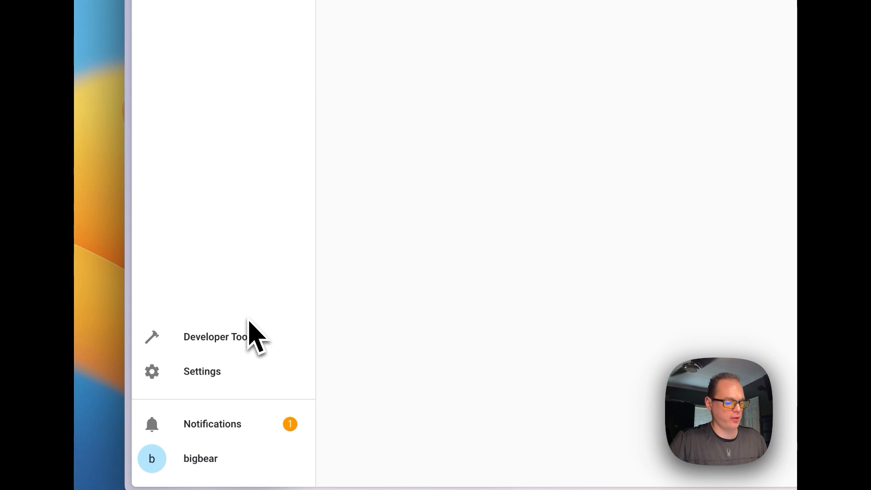
{"action": "left_click", "coordinate": [219, 337]}
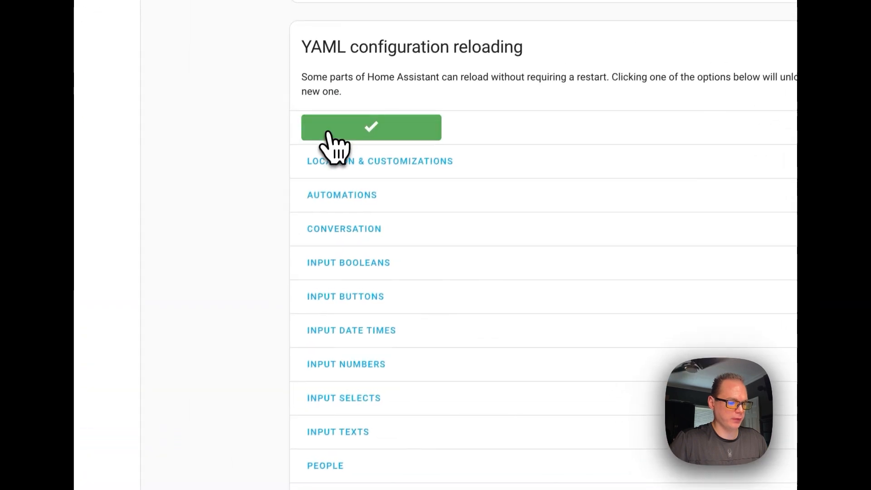
{"action": "scroll", "scroll_direction": "down", "scroll_amount": 3}
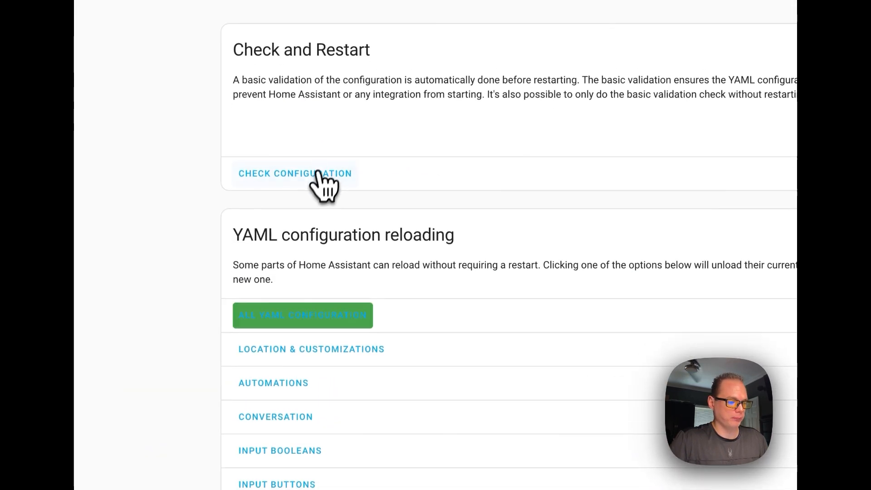
{"action": "left_click", "coordinate": [294, 173]}
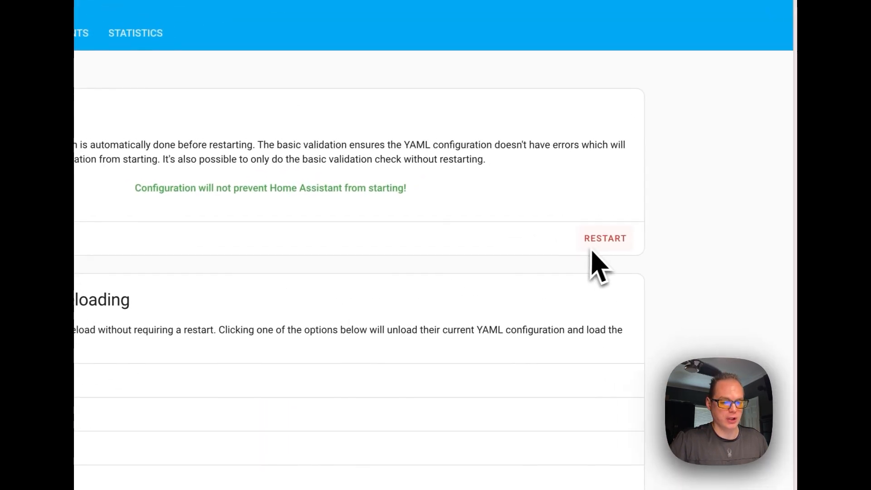